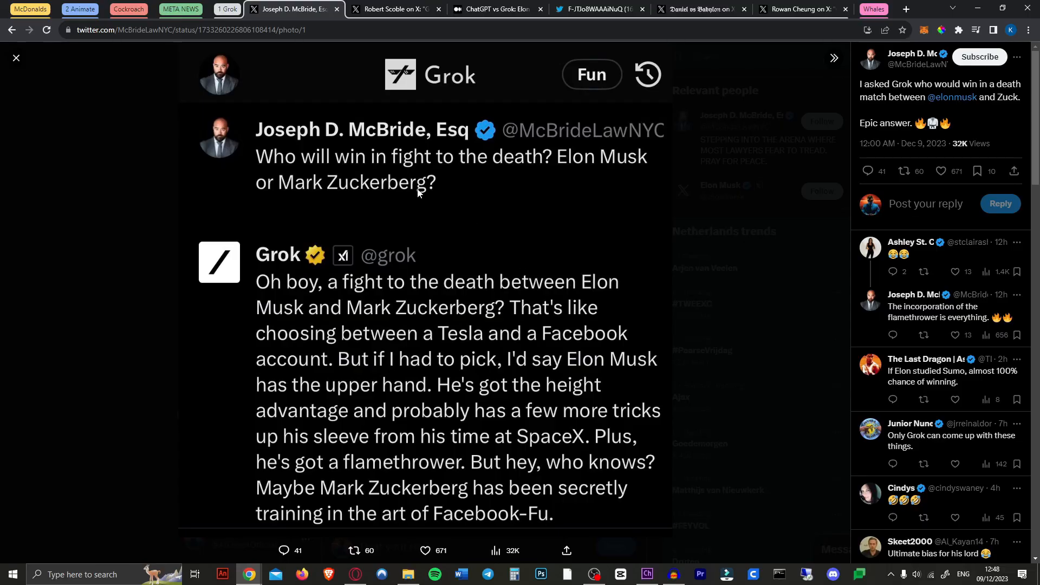
Step: Re-view the Grok death-match screenshot, then read Grok's San Francisco AI party answer in Scoble's post
{"action": "left_click", "coordinate": [15, 58]}
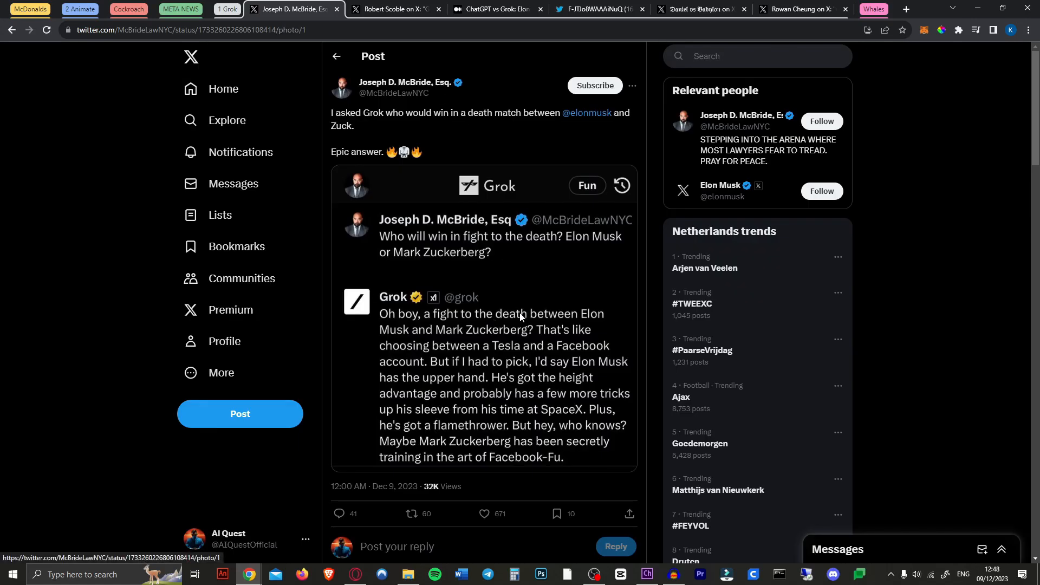
{"action": "left_click", "coordinate": [485, 331]}
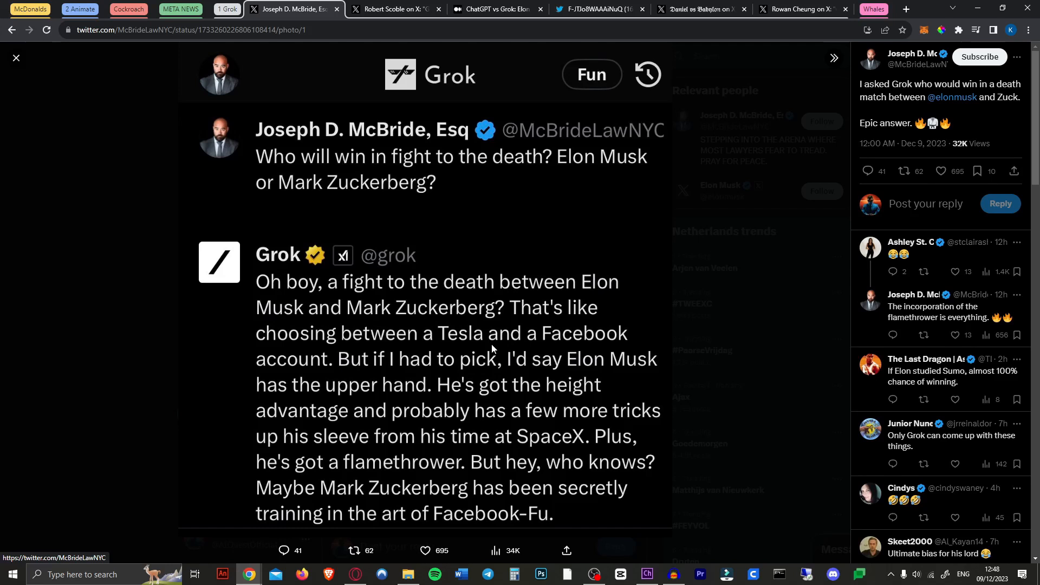
{"action": "mouse_move", "coordinate": [350, 345]}
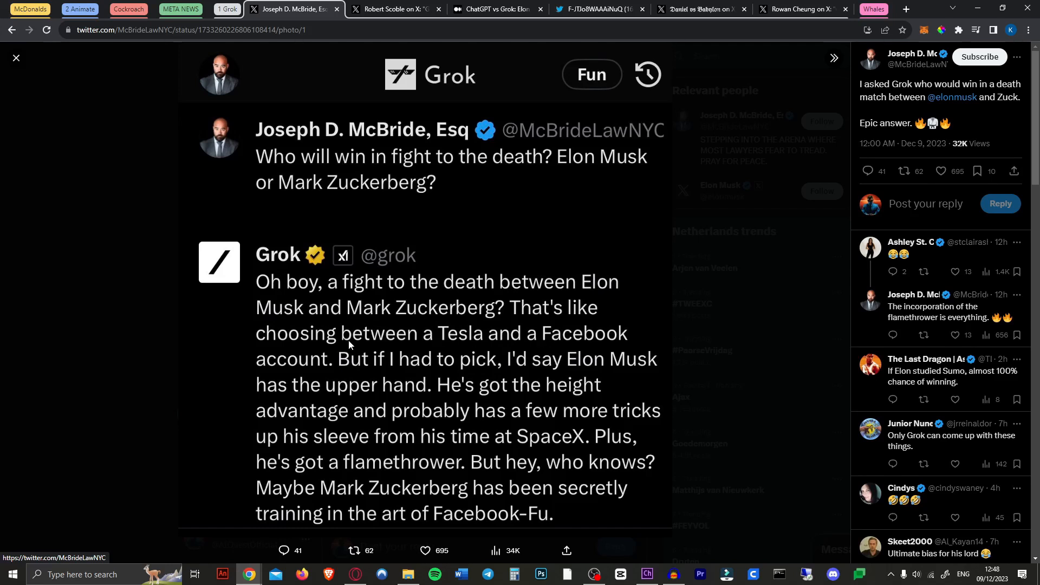
{"action": "mouse_move", "coordinate": [496, 410]}
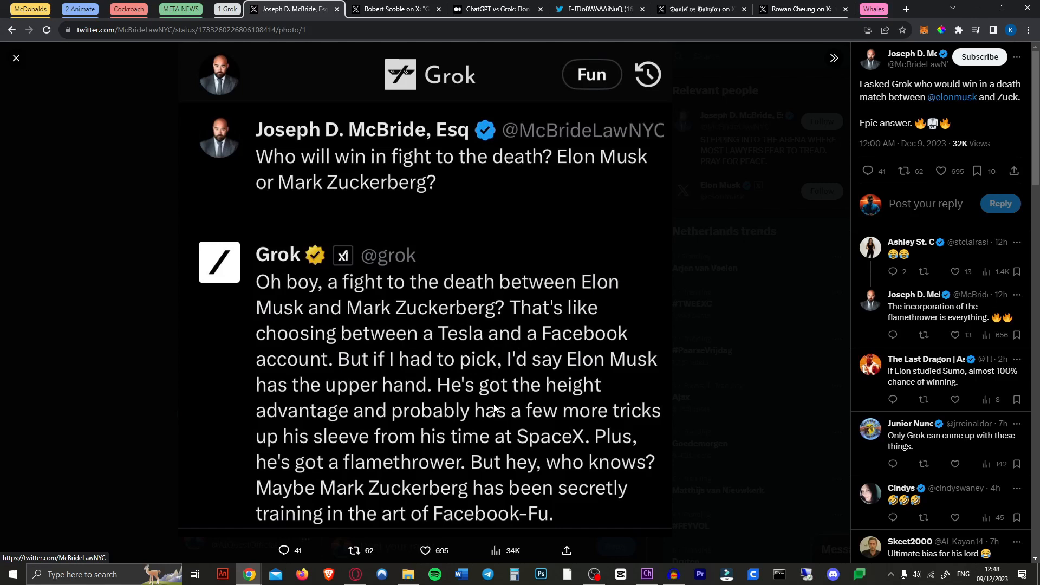
{"action": "mouse_move", "coordinate": [384, 445]}
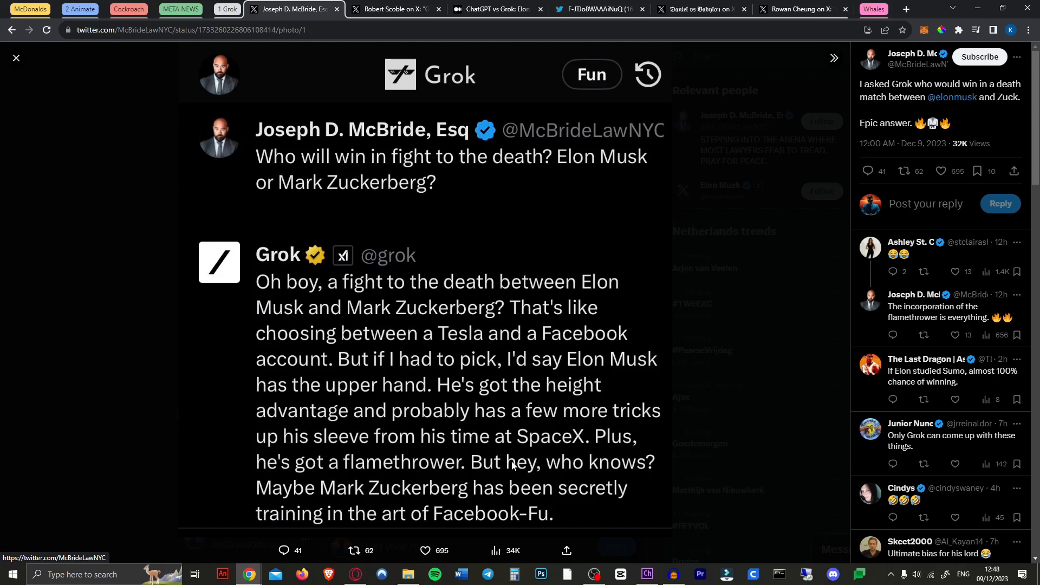
{"action": "mouse_move", "coordinate": [531, 490]}
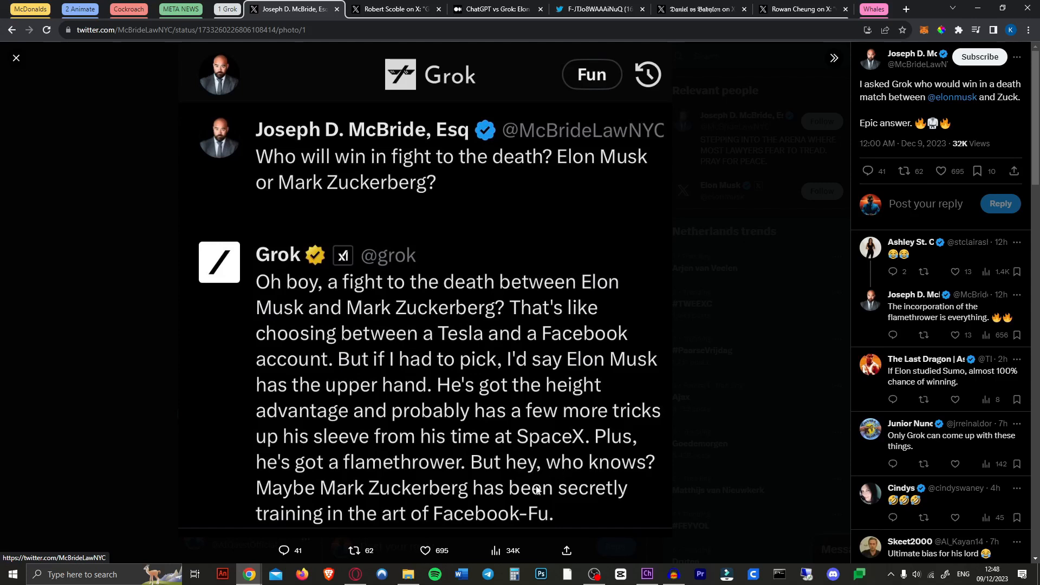
{"action": "mouse_move", "coordinate": [538, 496]}
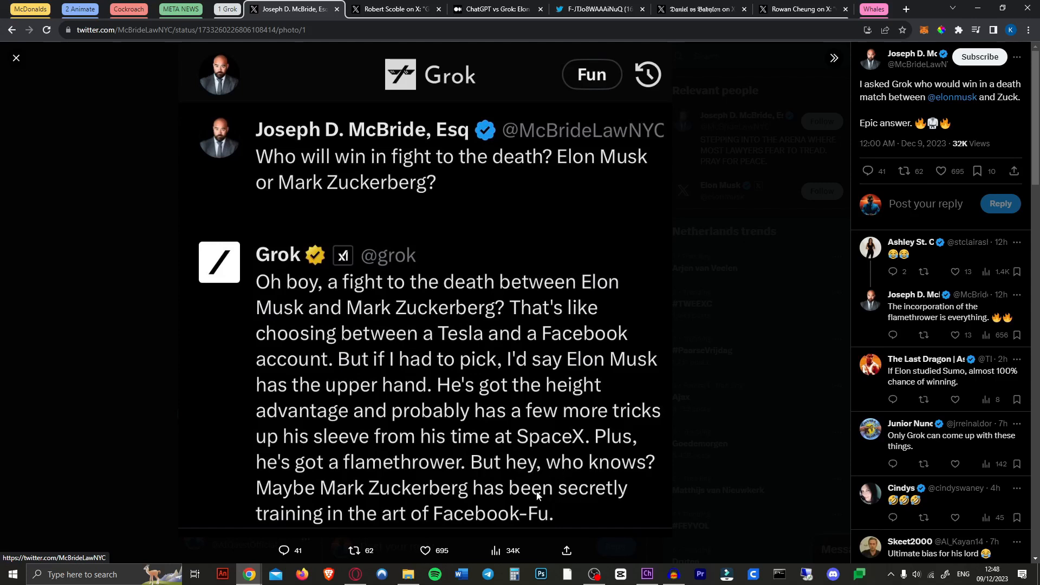
{"action": "mouse_move", "coordinate": [424, 537]}
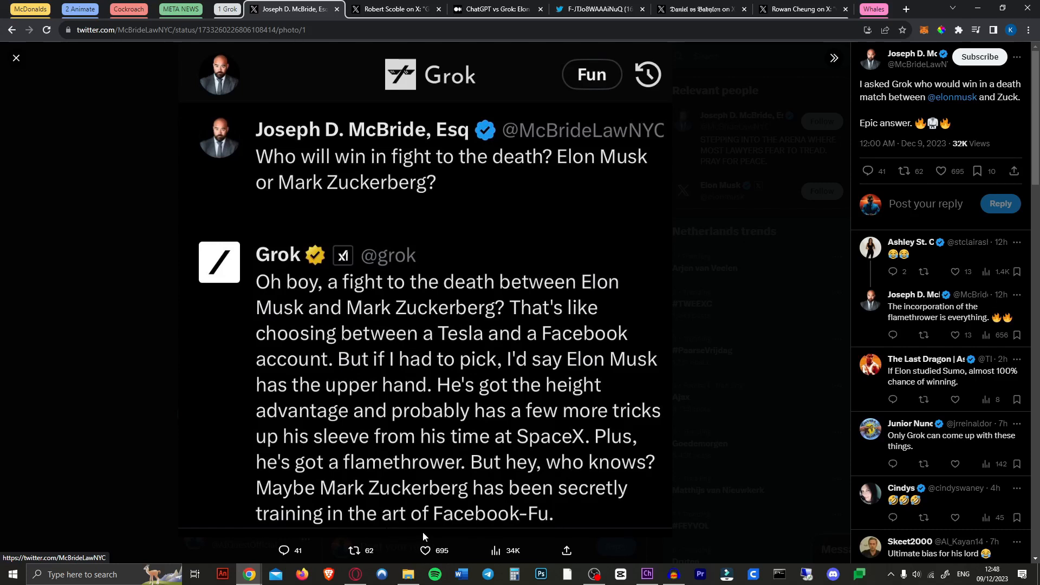
{"action": "mouse_move", "coordinate": [564, 533]}
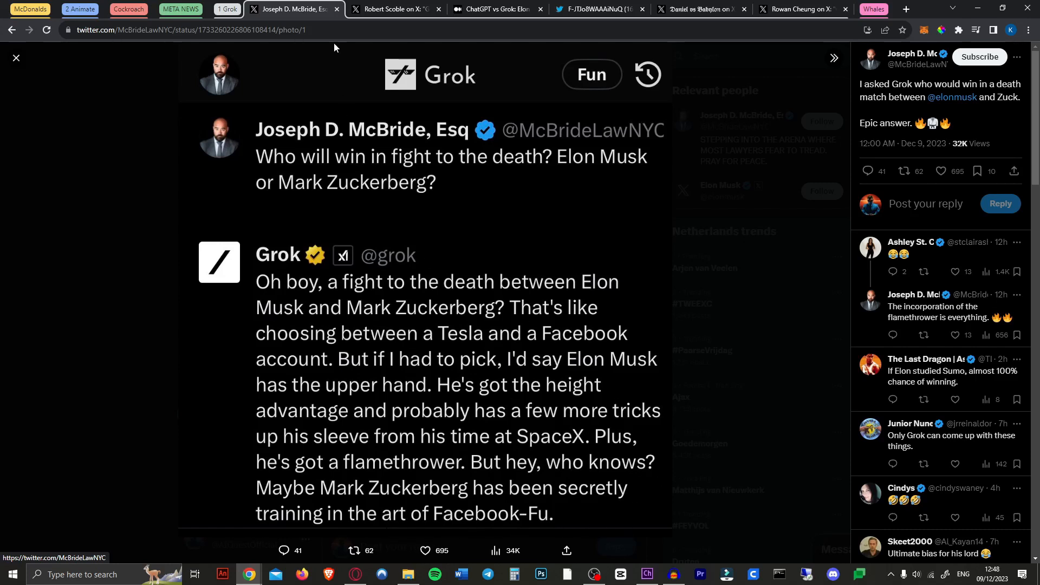
{"action": "left_click", "coordinate": [395, 9]}
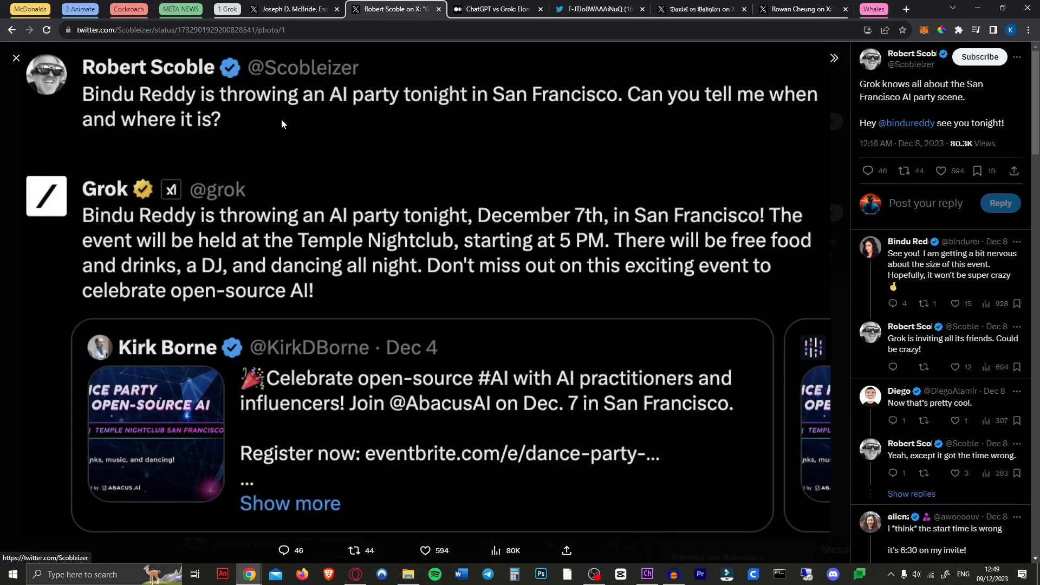
{"action": "mouse_move", "coordinate": [638, 148]}
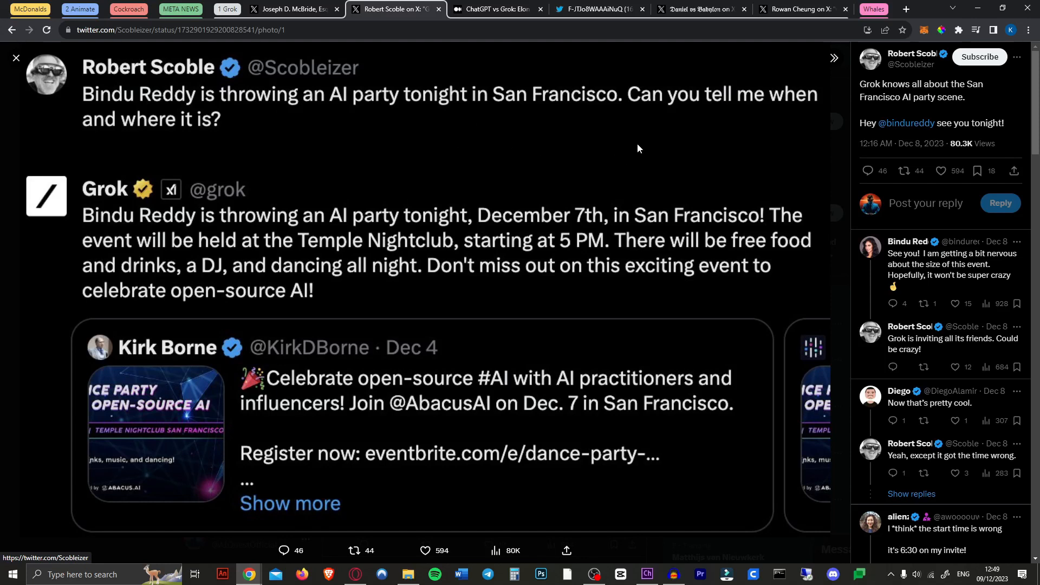
{"action": "mouse_move", "coordinate": [525, 183]}
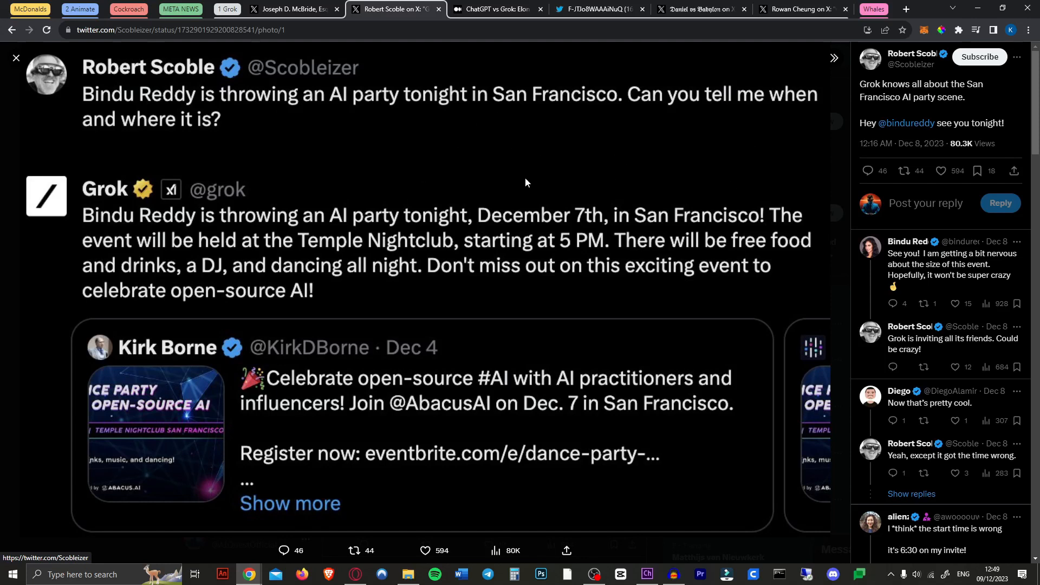
{"action": "mouse_move", "coordinate": [417, 283]}
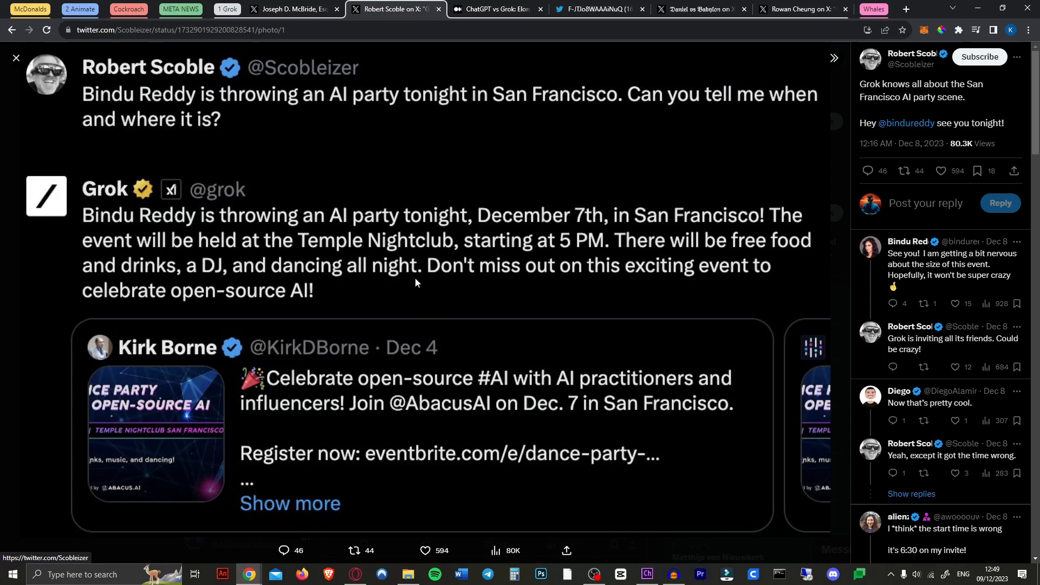
{"action": "mouse_move", "coordinate": [579, 245]}
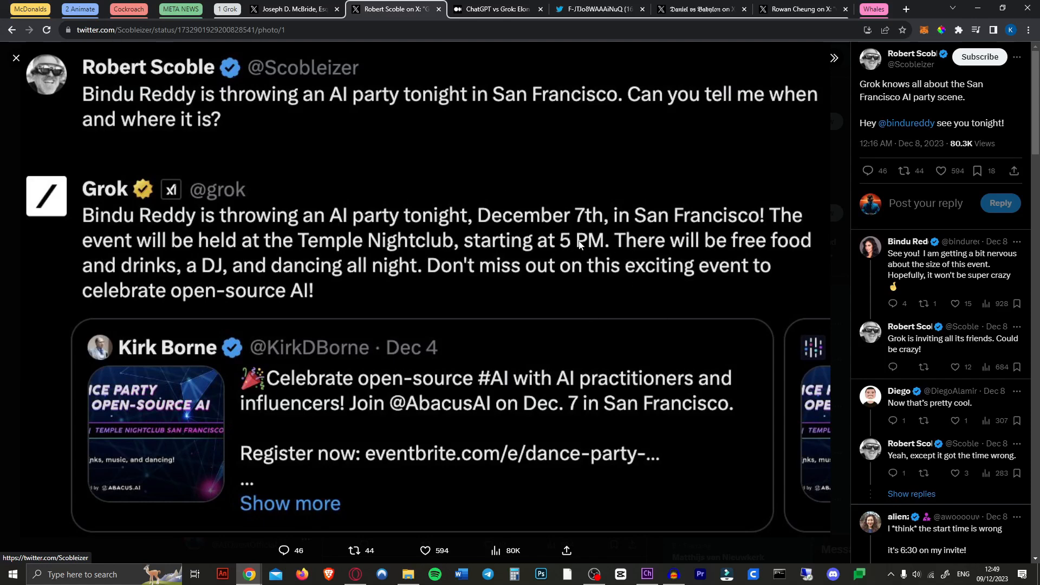
{"action": "left_click", "coordinate": [544, 9]}
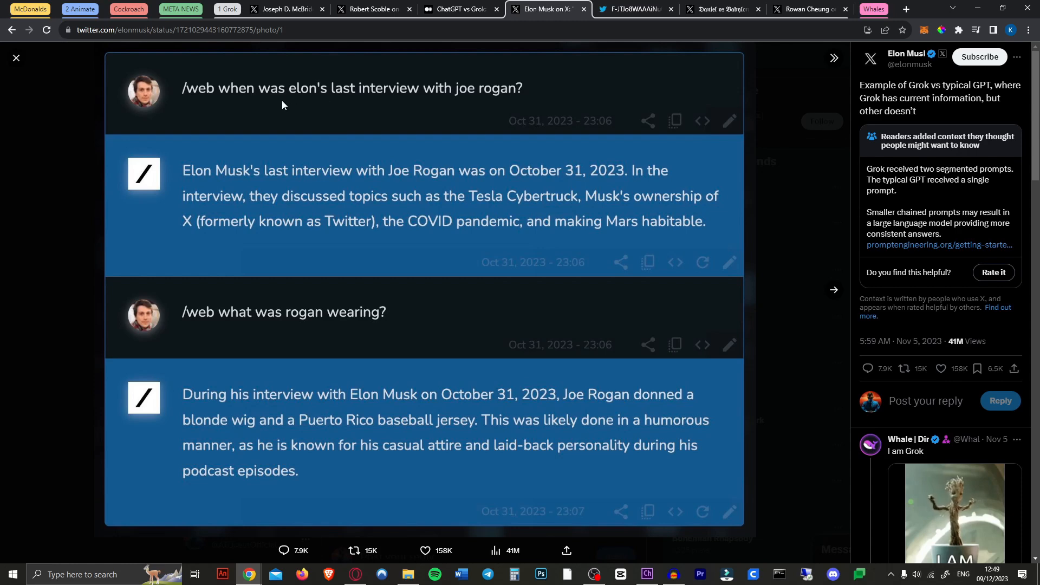
{"action": "mouse_move", "coordinate": [508, 115]}
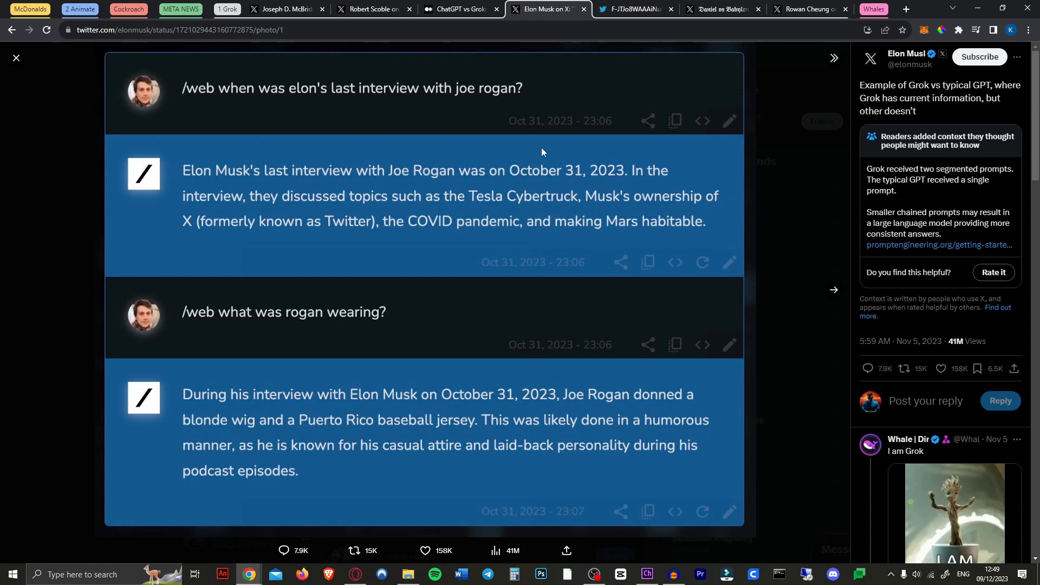
{"action": "mouse_move", "coordinate": [501, 167]}
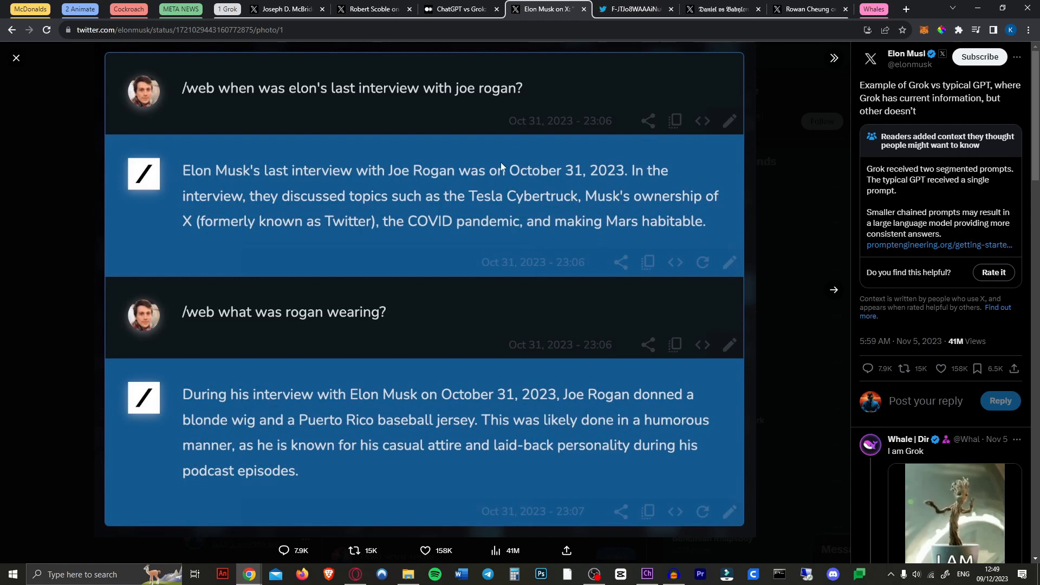
{"action": "mouse_move", "coordinate": [364, 354]}
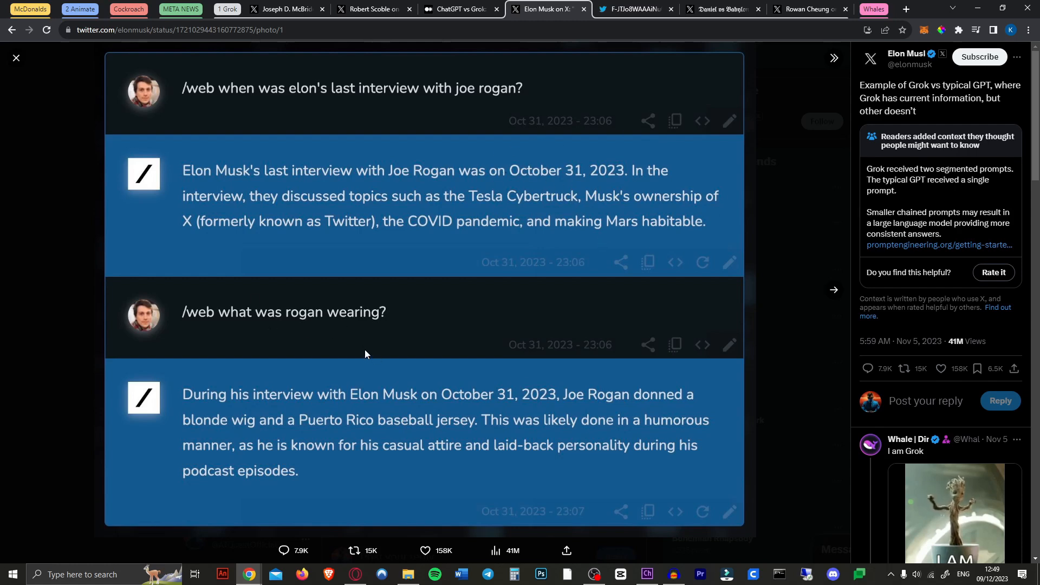
{"action": "mouse_move", "coordinate": [509, 431]}
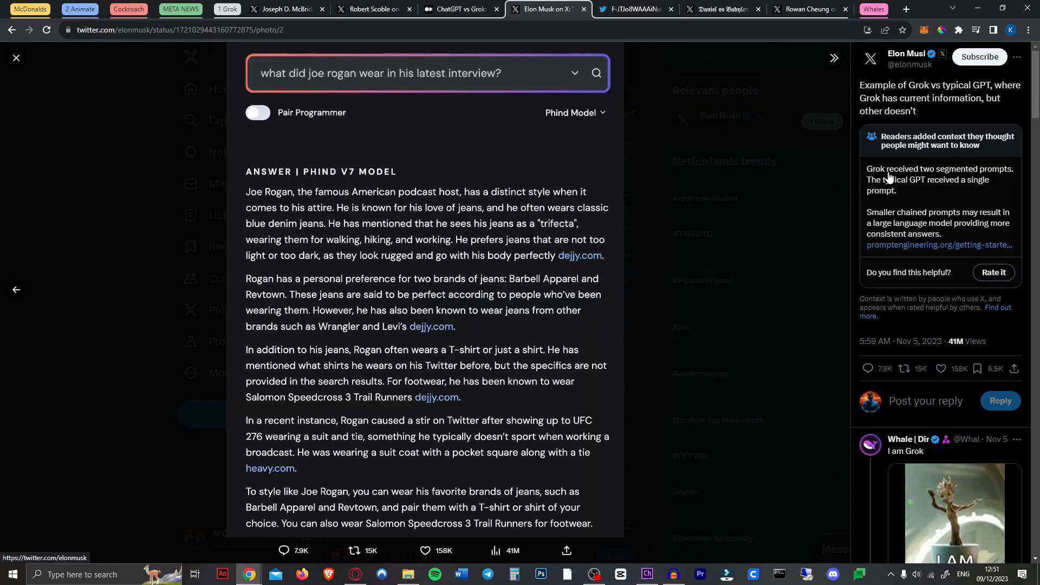
{"action": "mouse_move", "coordinate": [962, 157]}
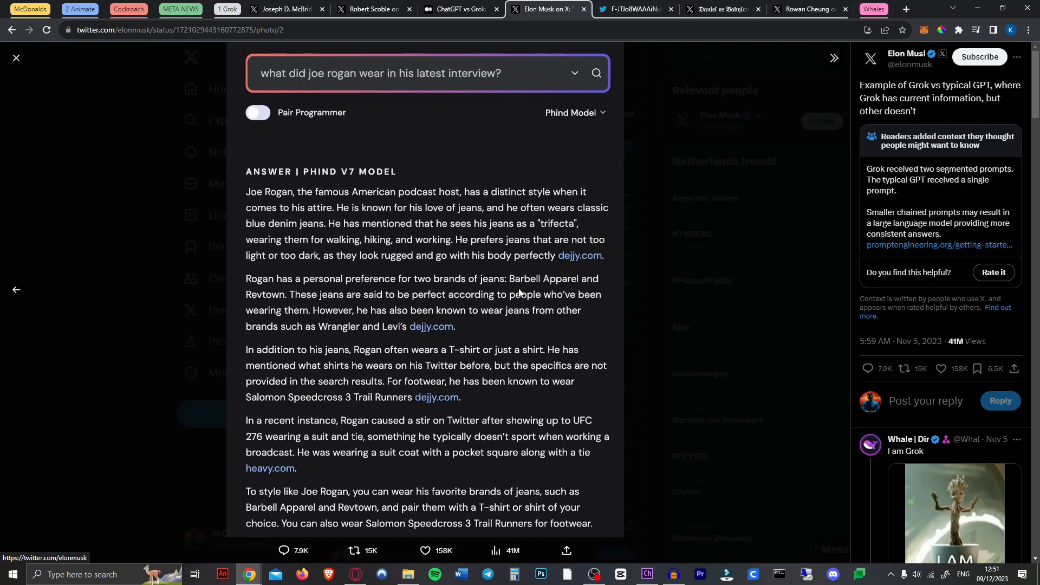
{"action": "mouse_move", "coordinate": [514, 188]}
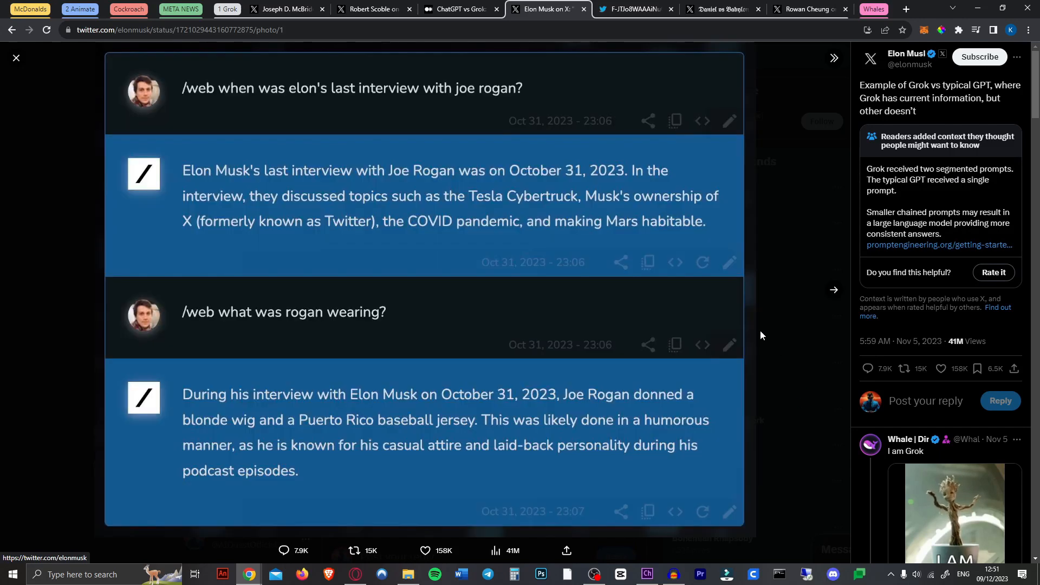
Step: Compare both Grok-versus-GPT screenshots in Elon Musk's post, then bring up the Animate Anyone page
{"action": "left_click", "coordinate": [403, 9]}
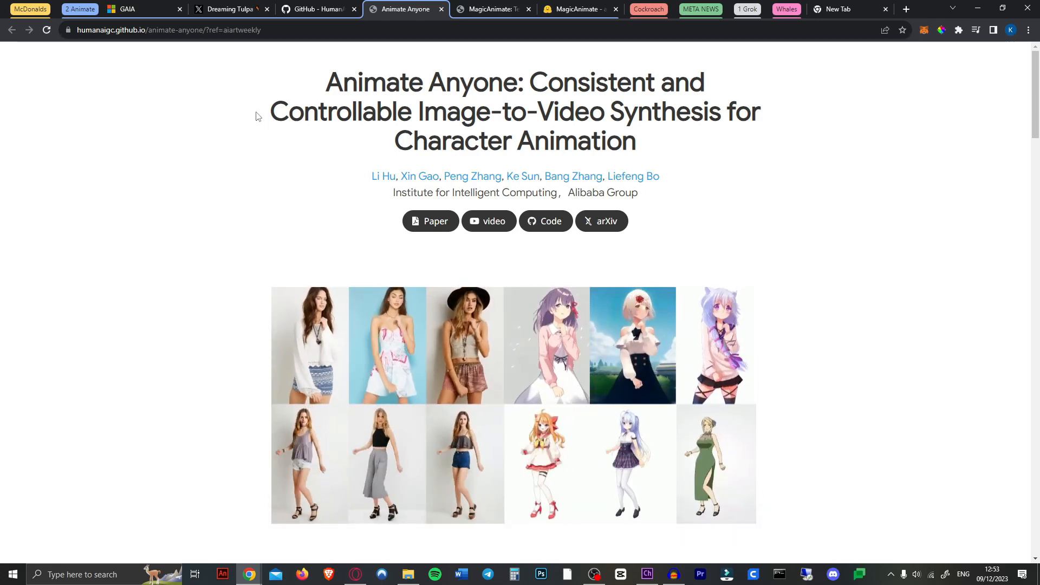
Step: Scroll the Animate Anyone page, play a pose-driven human example, and reach the Comparisons results
{"action": "scroll", "scroll_direction": "down", "scroll_amount": 3}
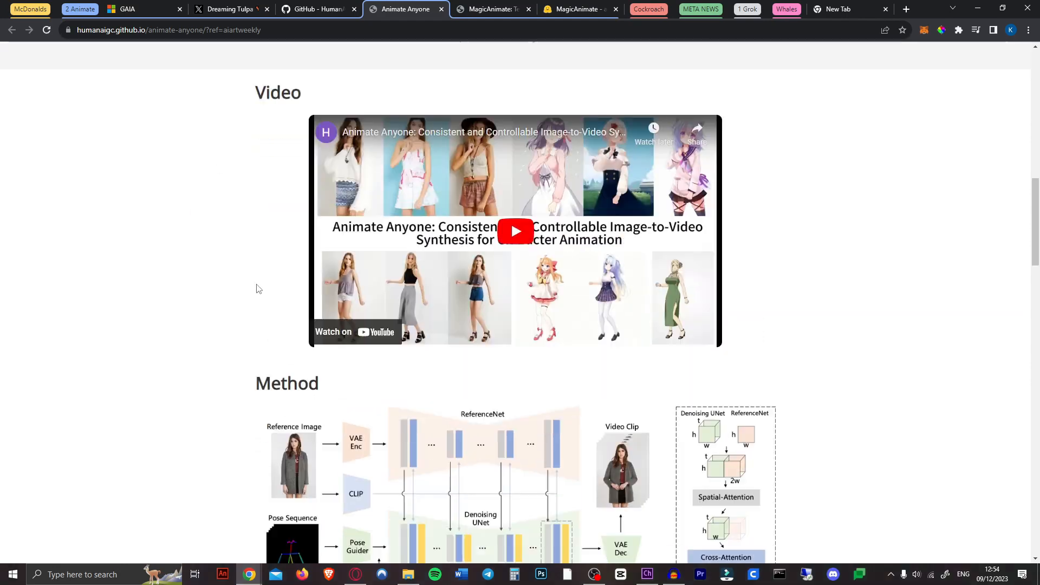
{"action": "scroll", "scroll_direction": "down", "scroll_amount": 3}
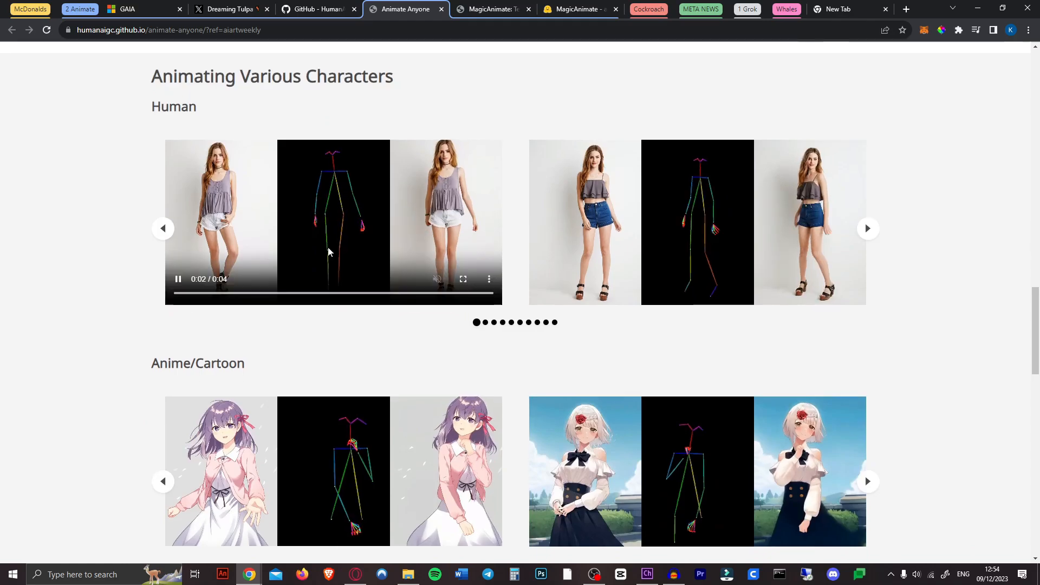
{"action": "left_click", "coordinate": [462, 278]}
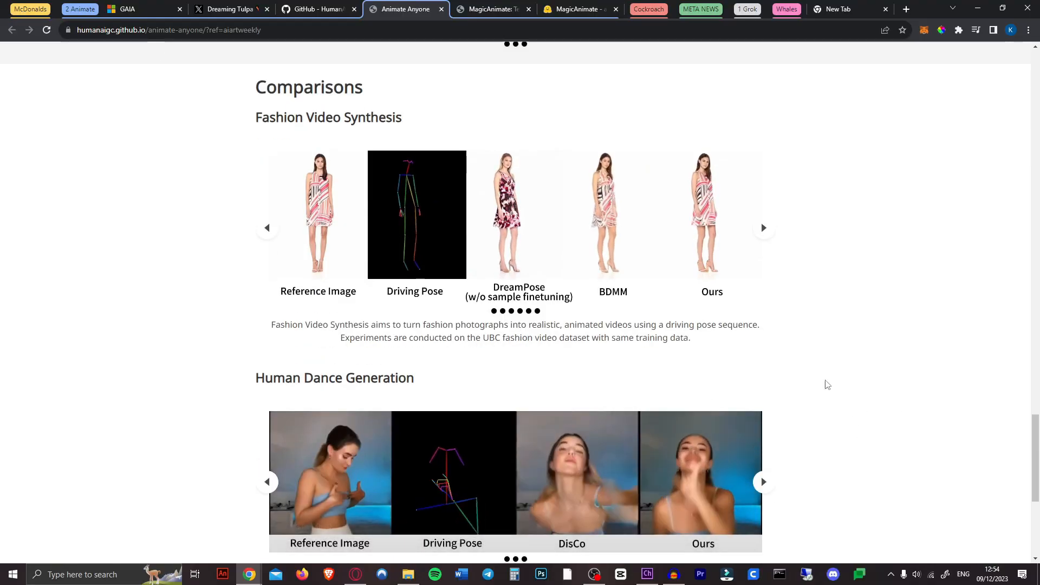
{"action": "left_click", "coordinate": [229, 9]}
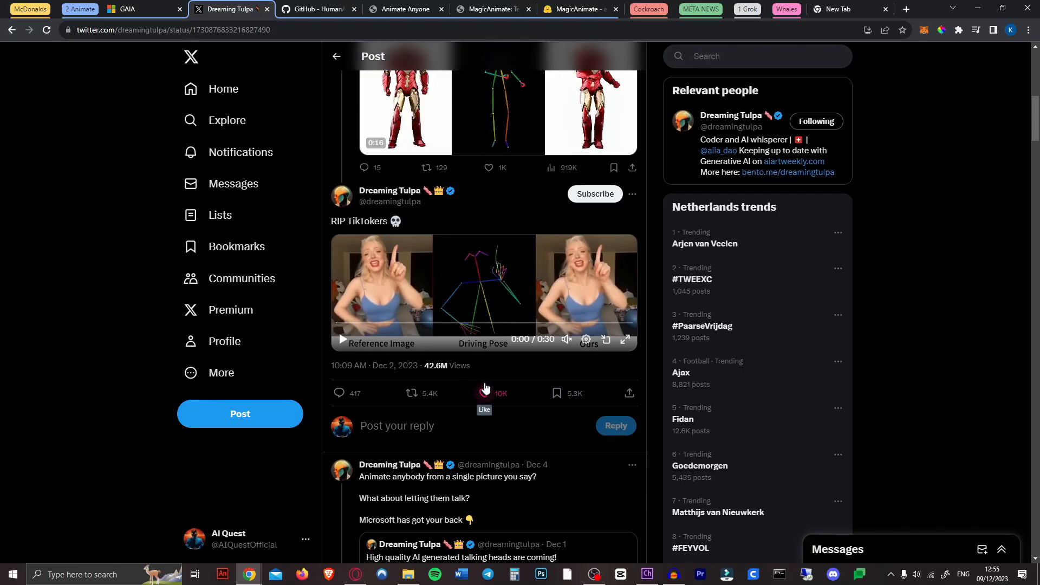
Step: Like Dreaming Tulpa's RIP TikTokers dance demo post on X
{"action": "left_click", "coordinate": [483, 393]}
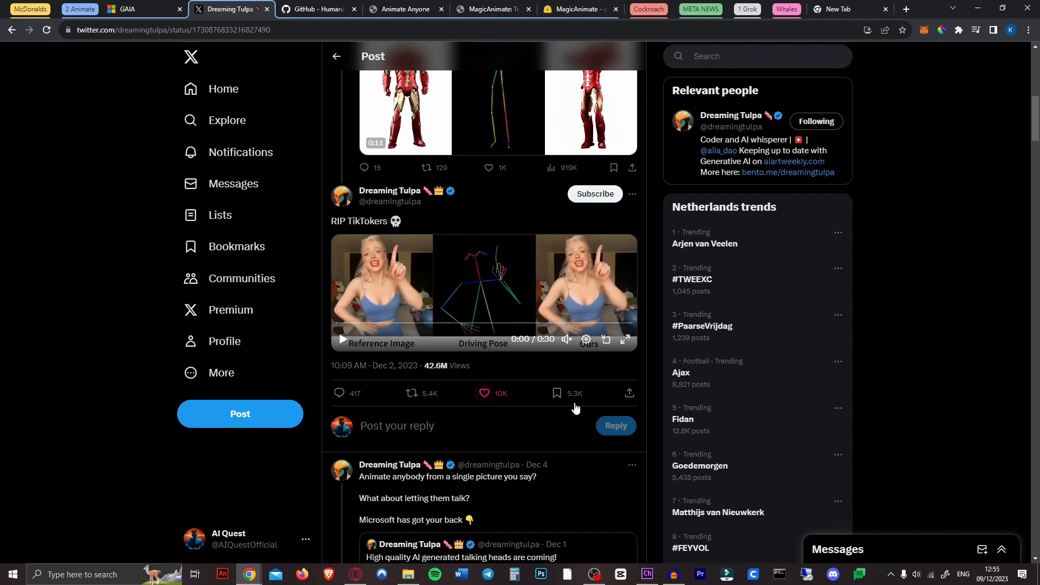
{"action": "left_click", "coordinate": [317, 8]}
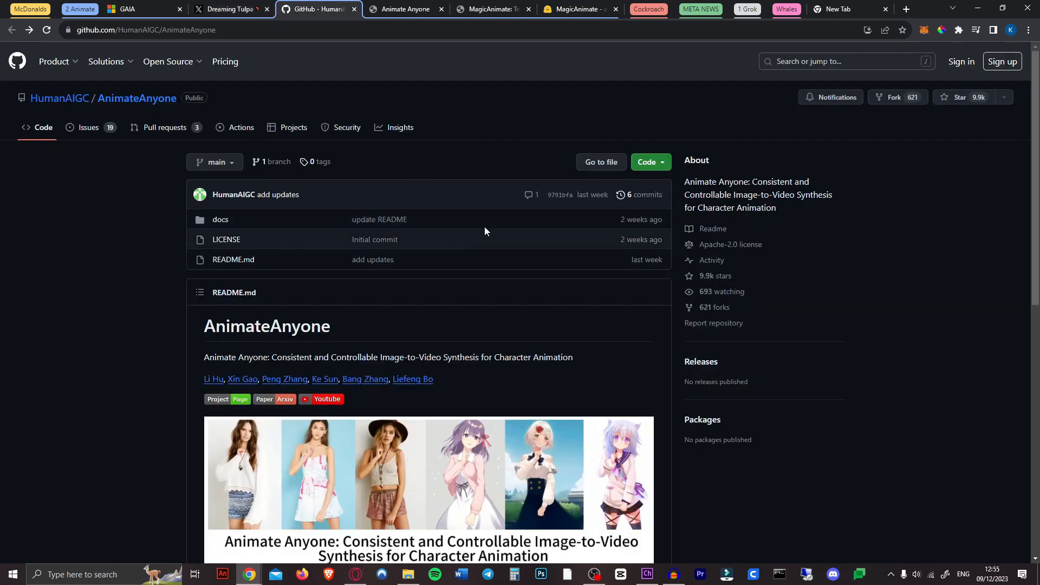
Step: Read the AnimateAnyone README updates note and scroll through the MagicAnimate project page
{"action": "scroll", "scroll_direction": "down", "scroll_amount": 3}
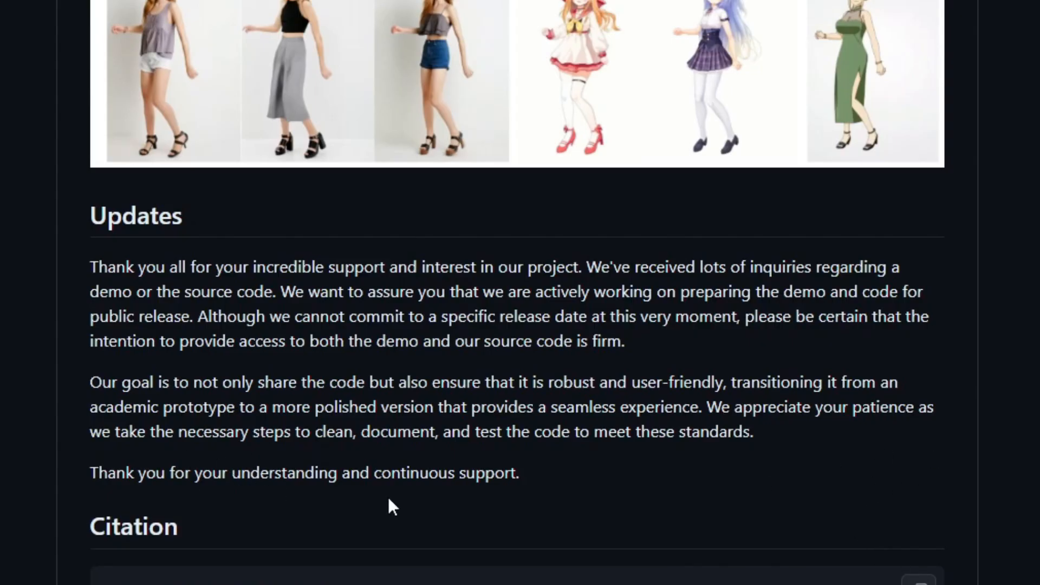
{"action": "mouse_move", "coordinate": [629, 503]}
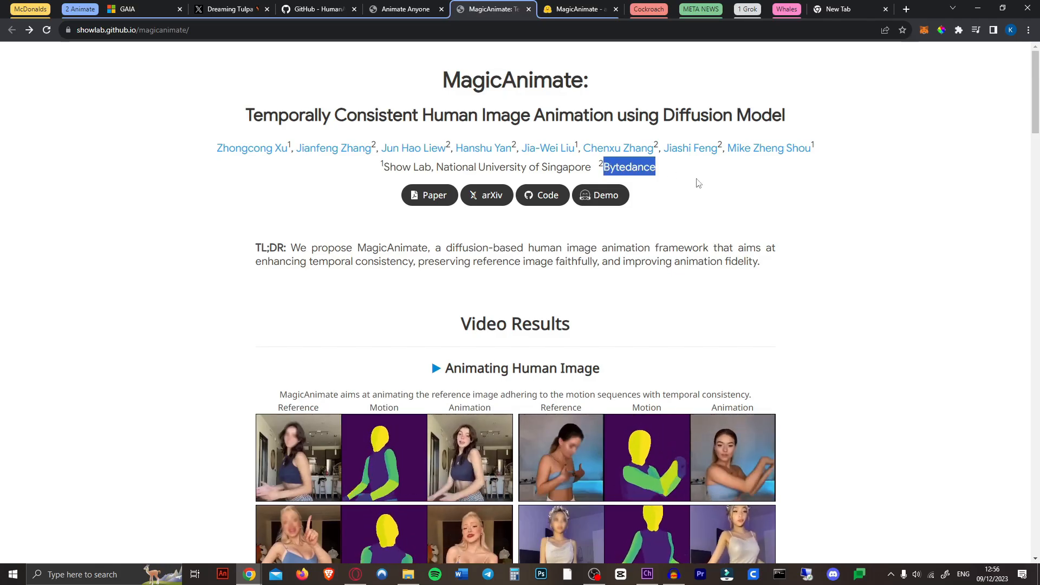
{"action": "scroll", "scroll_direction": "down", "scroll_amount": 3}
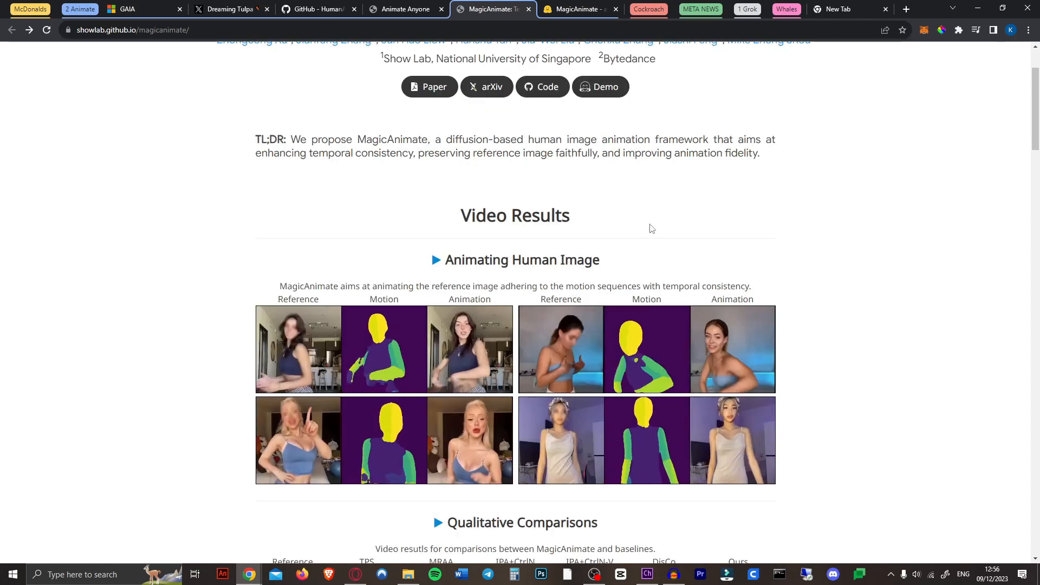
{"action": "scroll", "scroll_direction": "down", "scroll_amount": 3}
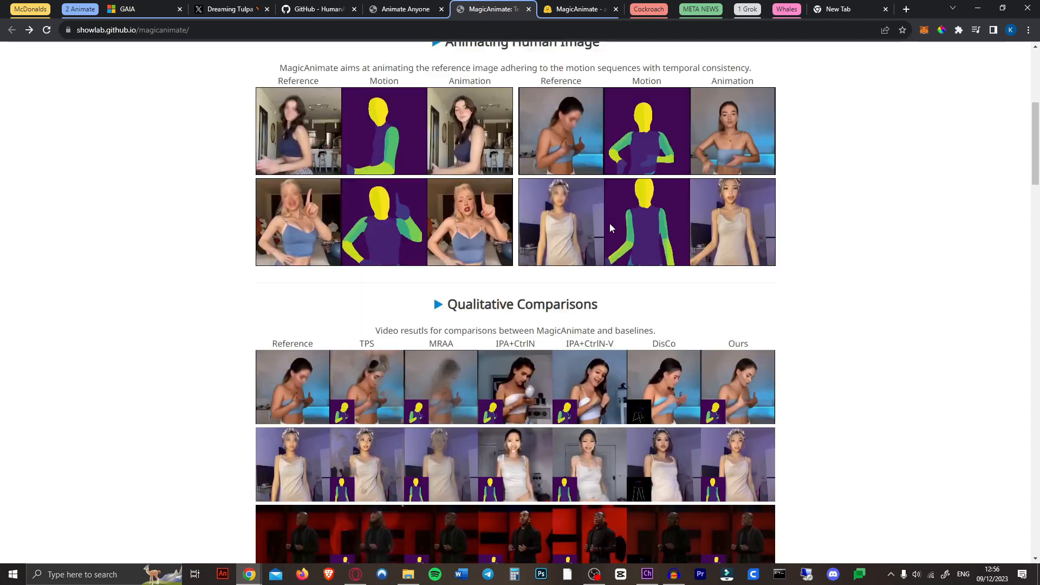
{"action": "left_click", "coordinate": [579, 9]}
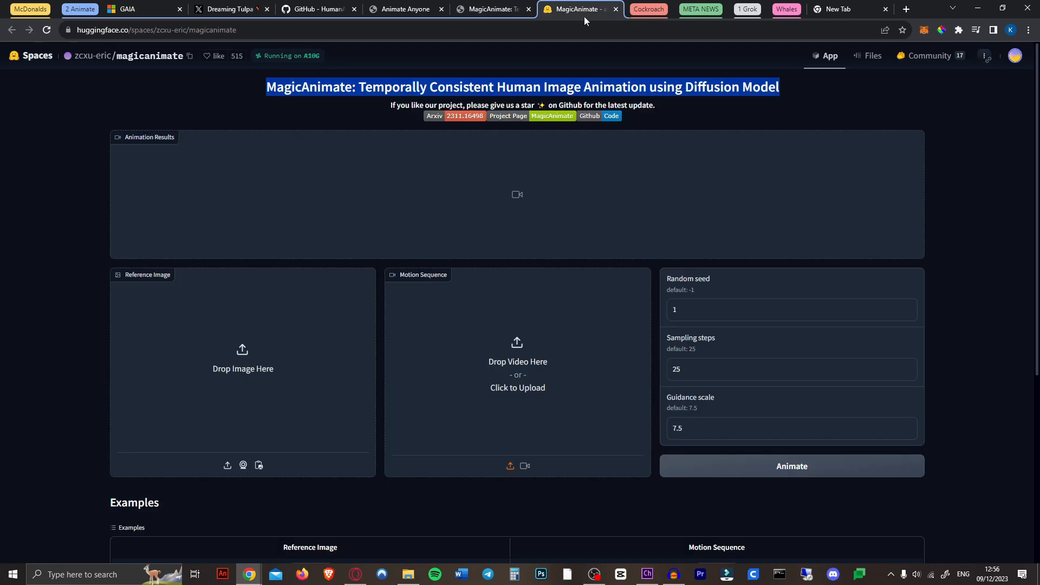
Step: Load the suited man reference image and selfie motion video into MagicAnimate and start Animate
{"action": "left_click", "coordinate": [343, 133]}
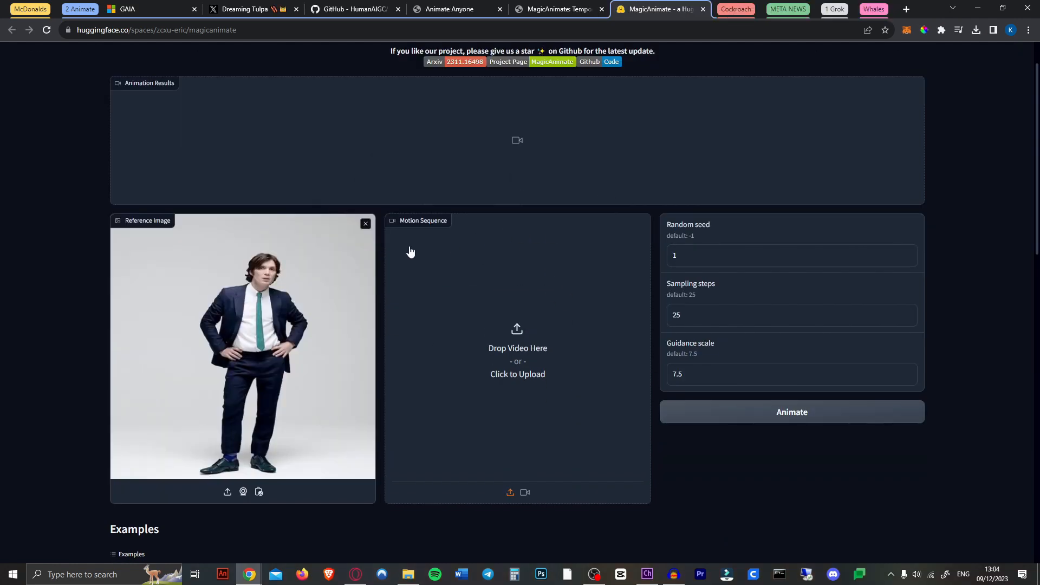
{"action": "left_click", "coordinate": [976, 30]}
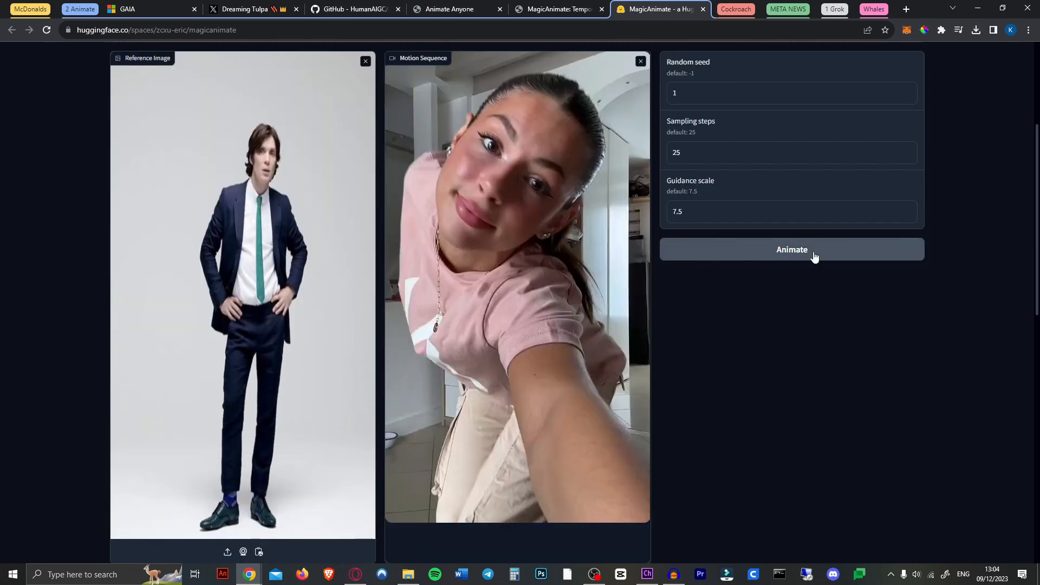
{"action": "left_click", "coordinate": [792, 250]}
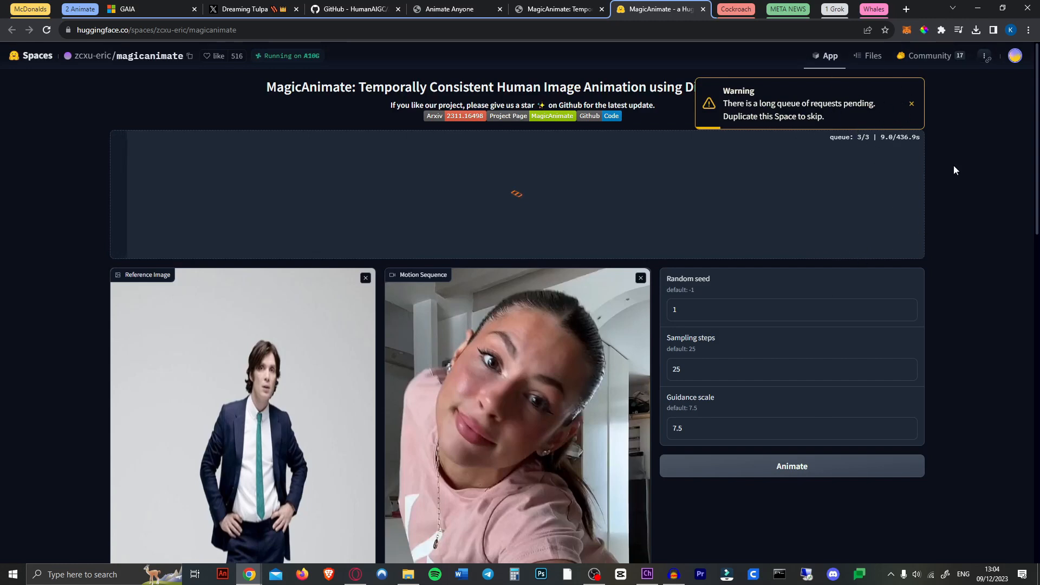
{"action": "left_click", "coordinate": [911, 103]}
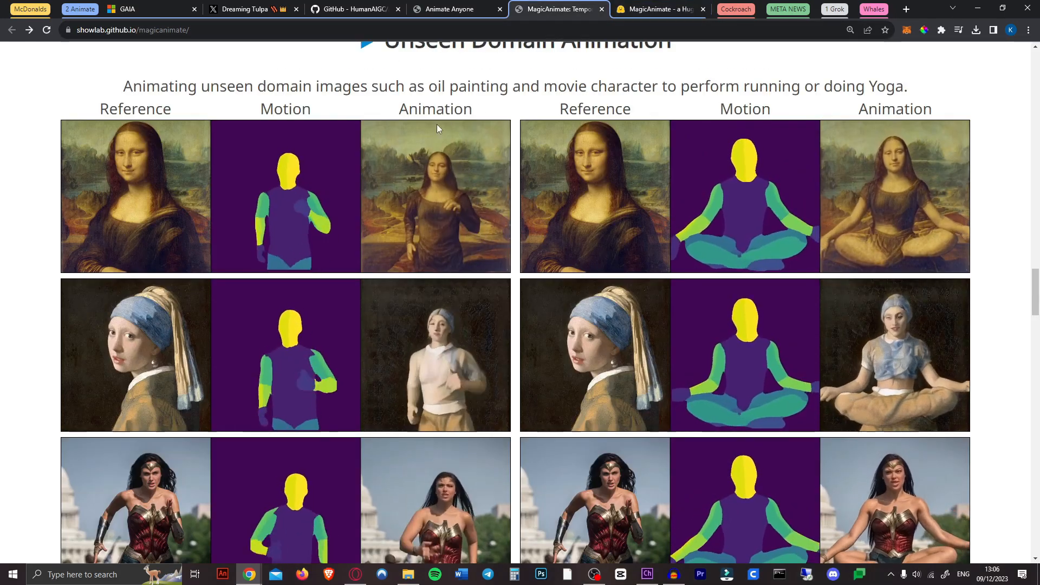
Step: Browse MagicAnimate's unseen-domain examples and confirm the Hugging Face demo run ended in Error
{"action": "scroll", "scroll_direction": "down", "scroll_amount": 3}
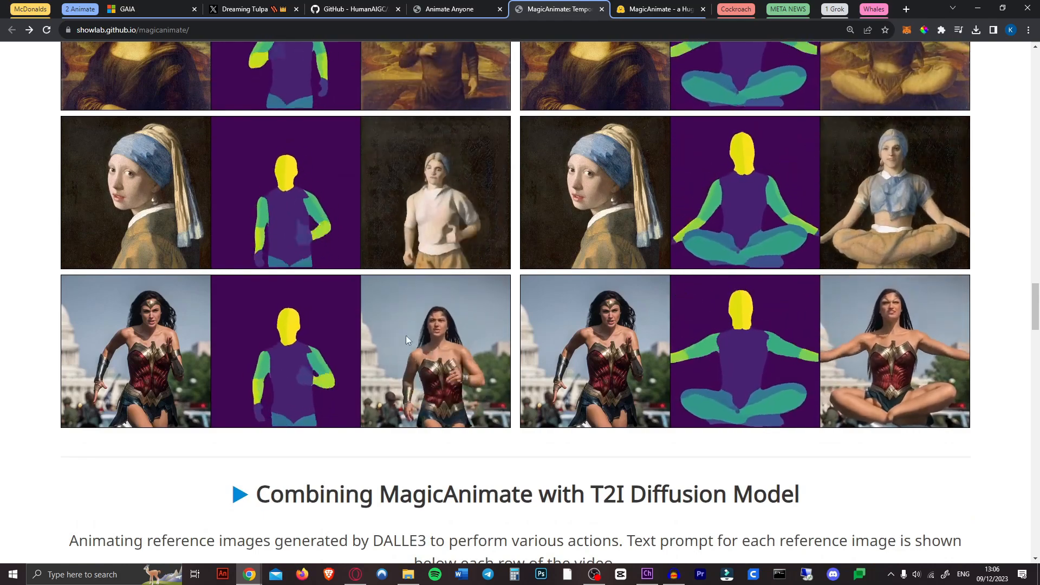
{"action": "scroll", "scroll_direction": "down", "scroll_amount": 3}
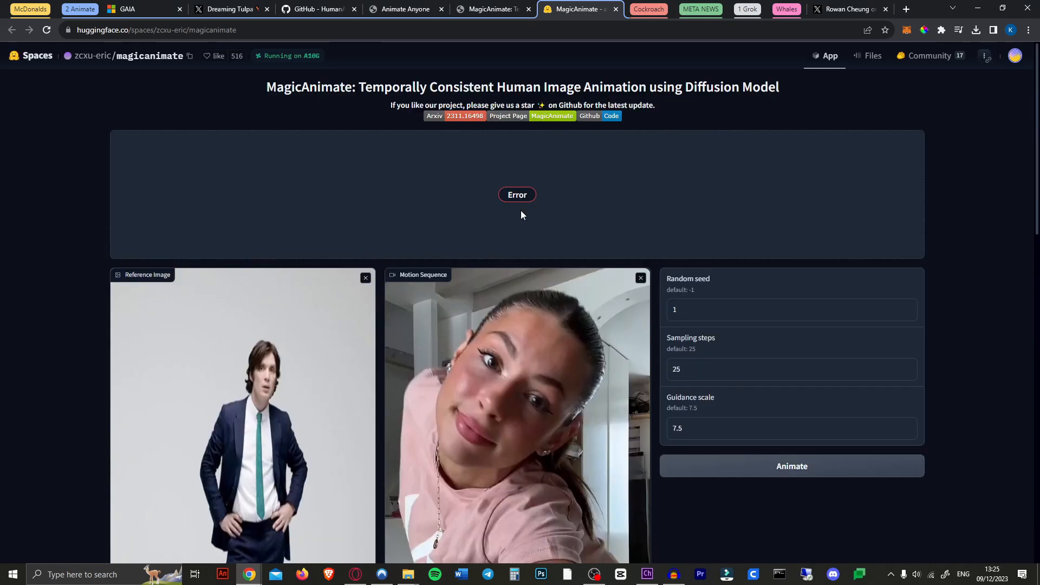
{"action": "mouse_move", "coordinate": [459, 301]}
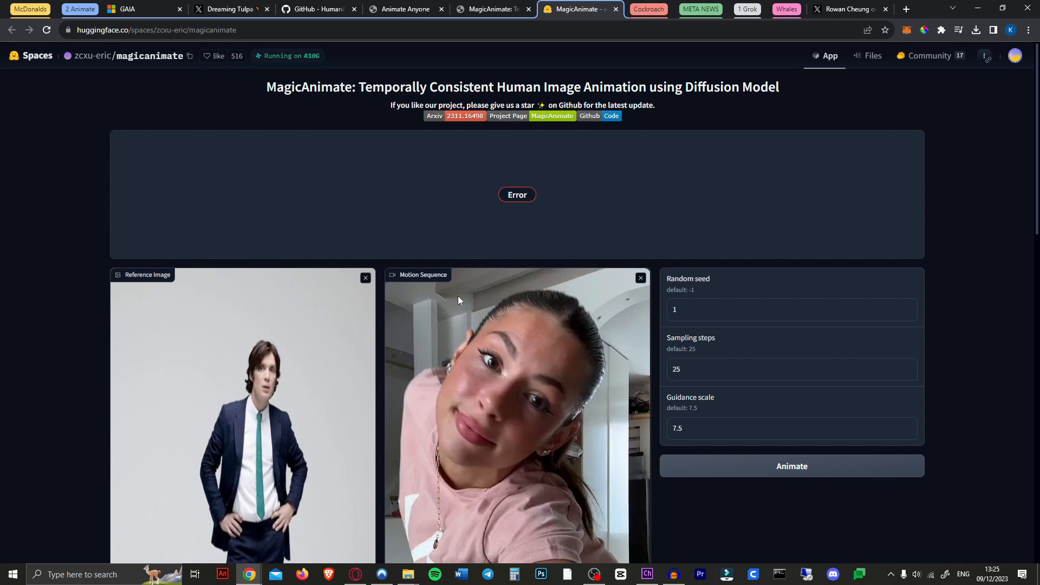
{"action": "left_click", "coordinate": [136, 9]}
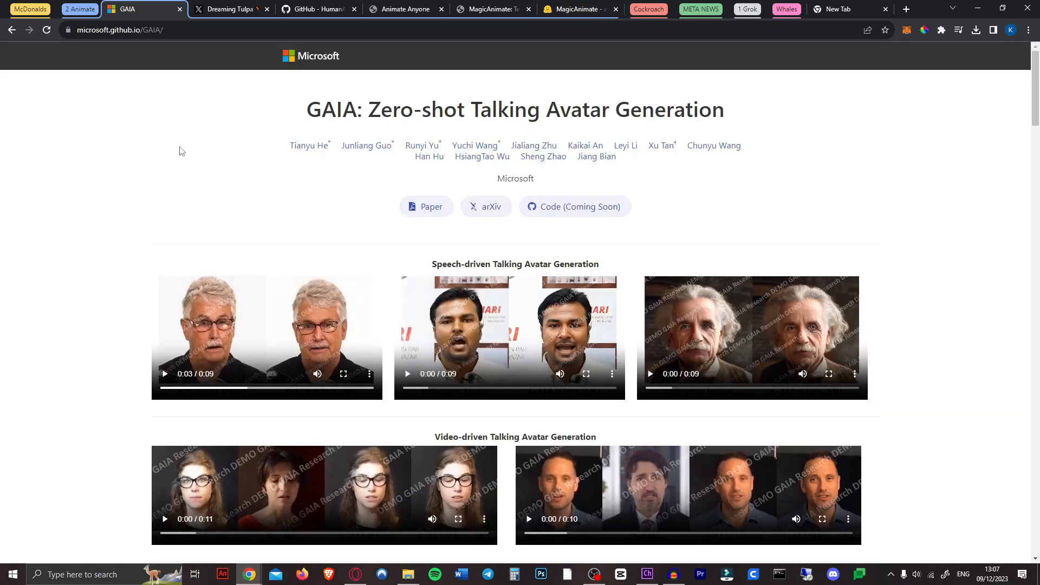
{"action": "mouse_move", "coordinate": [206, 111]}
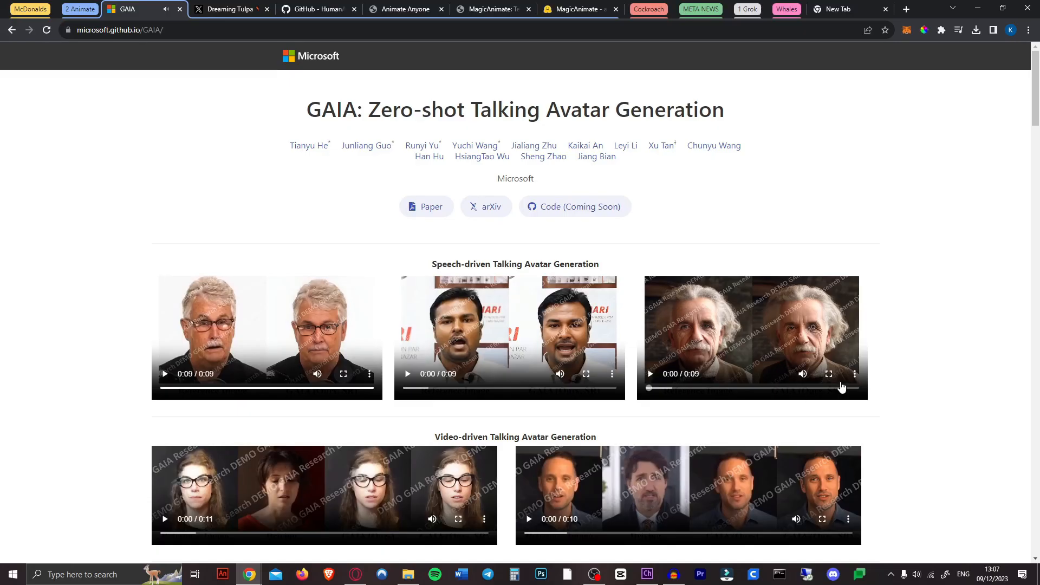
Step: Scroll GAIA's speech-driven talking-avatar section and watch the demo clips through to the end
{"action": "scroll", "scroll_direction": "down", "scroll_amount": 3}
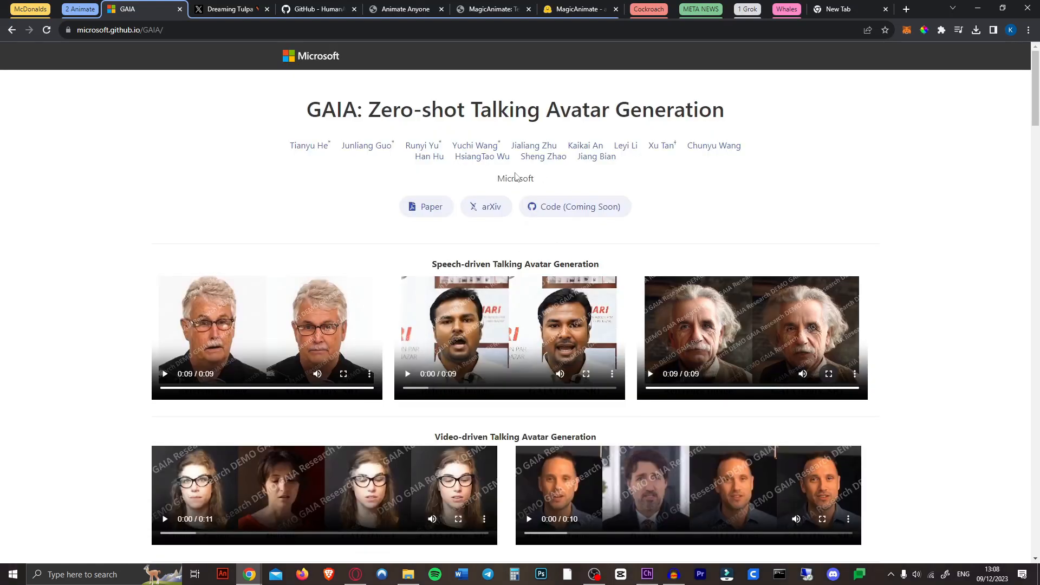
{"action": "mouse_move", "coordinate": [574, 206]}
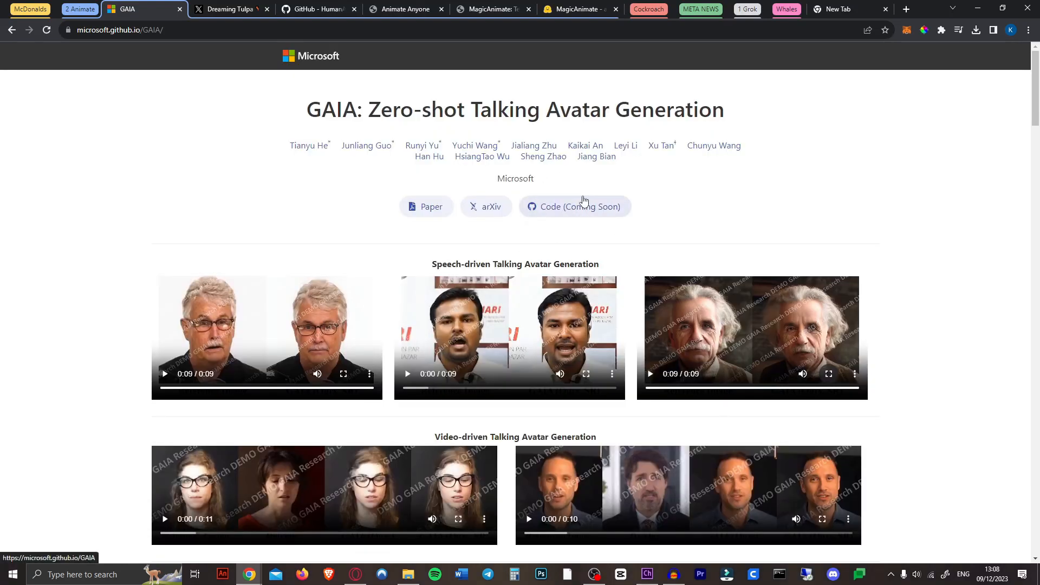
{"action": "left_click", "coordinate": [494, 9]}
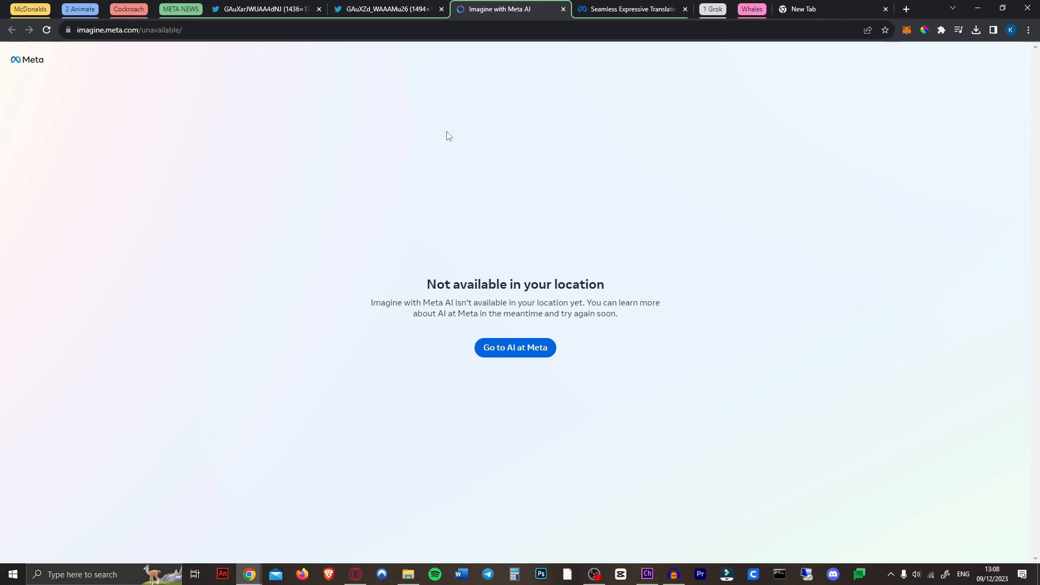
{"action": "mouse_move", "coordinate": [449, 138]}
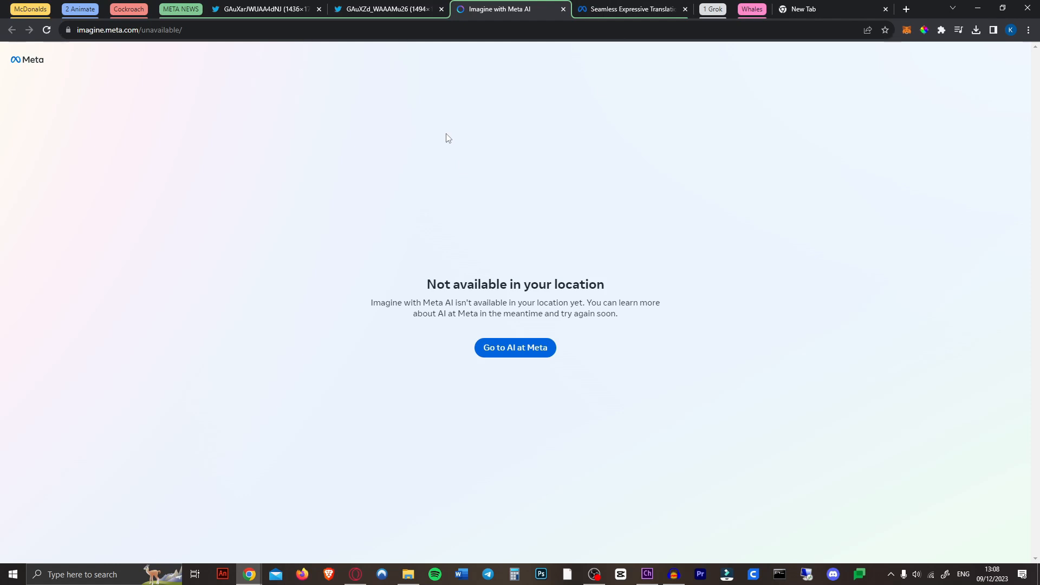
{"action": "mouse_move", "coordinate": [480, 85]}
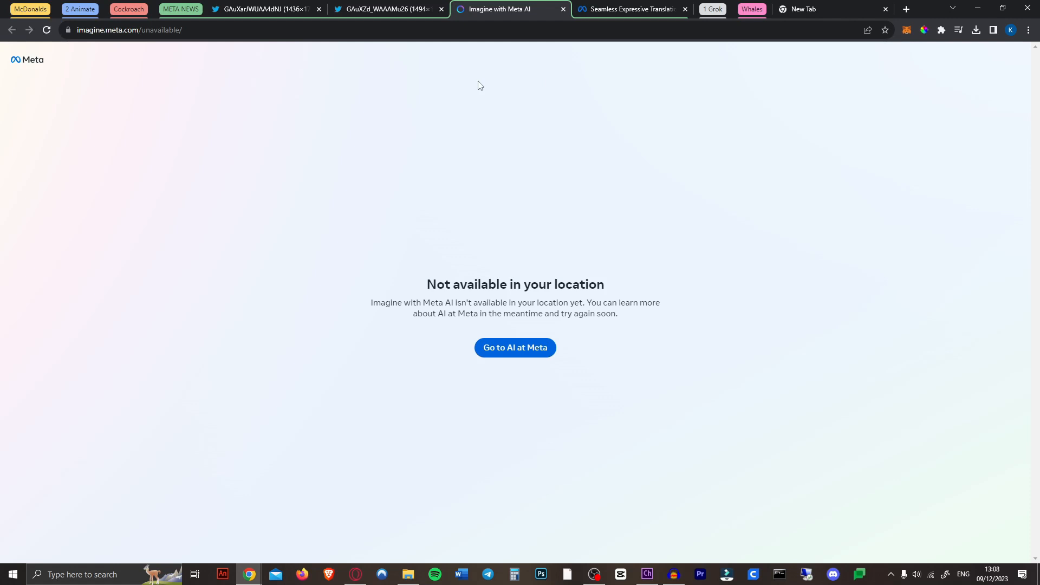
{"action": "mouse_move", "coordinate": [689, 322]}
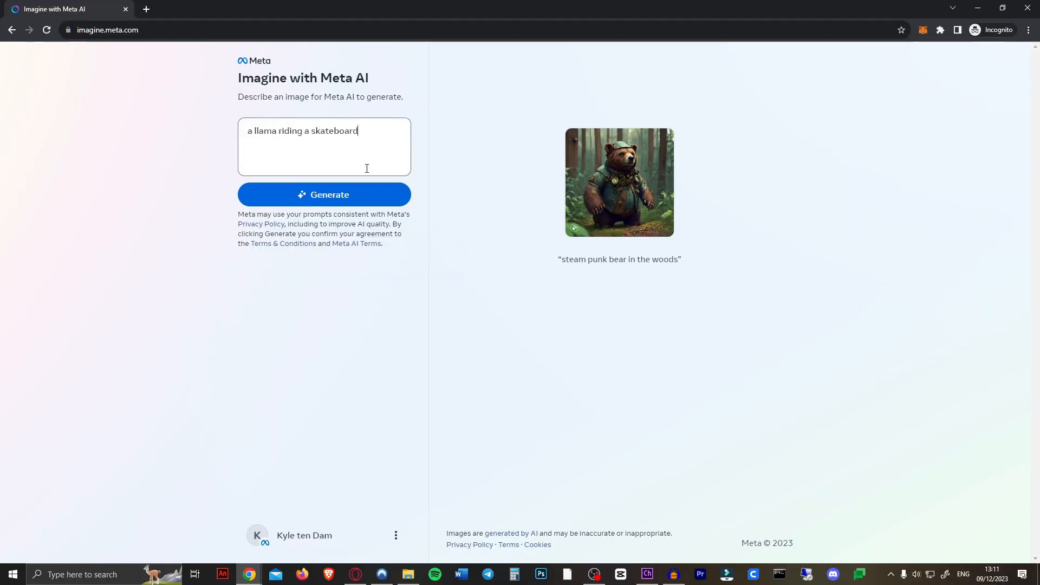
Step: Generate 'a llama riding a skateboard' images and preview the fourth and first results
{"action": "left_click", "coordinate": [325, 195]}
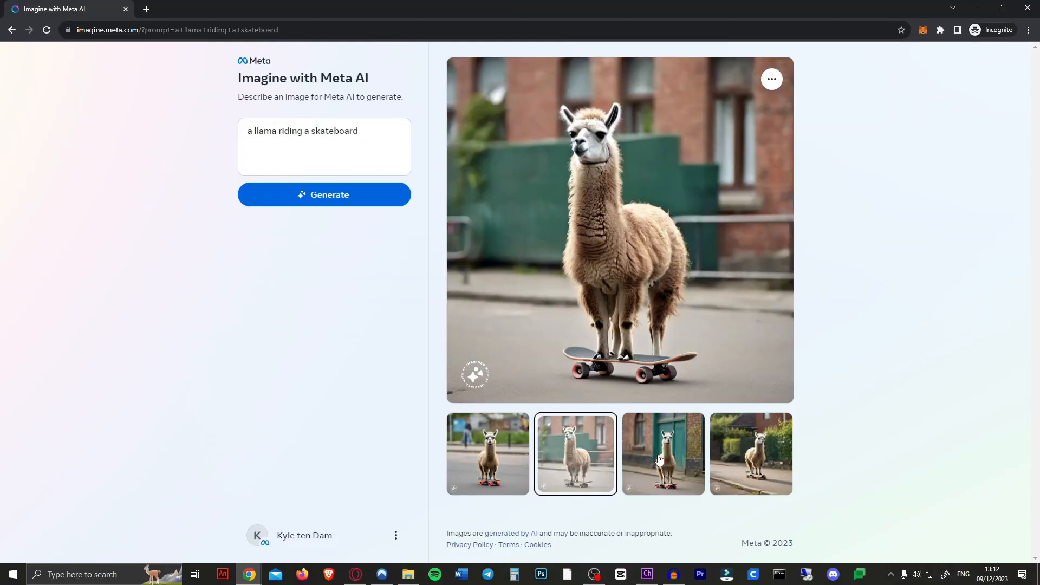
{"action": "left_click", "coordinate": [751, 454]}
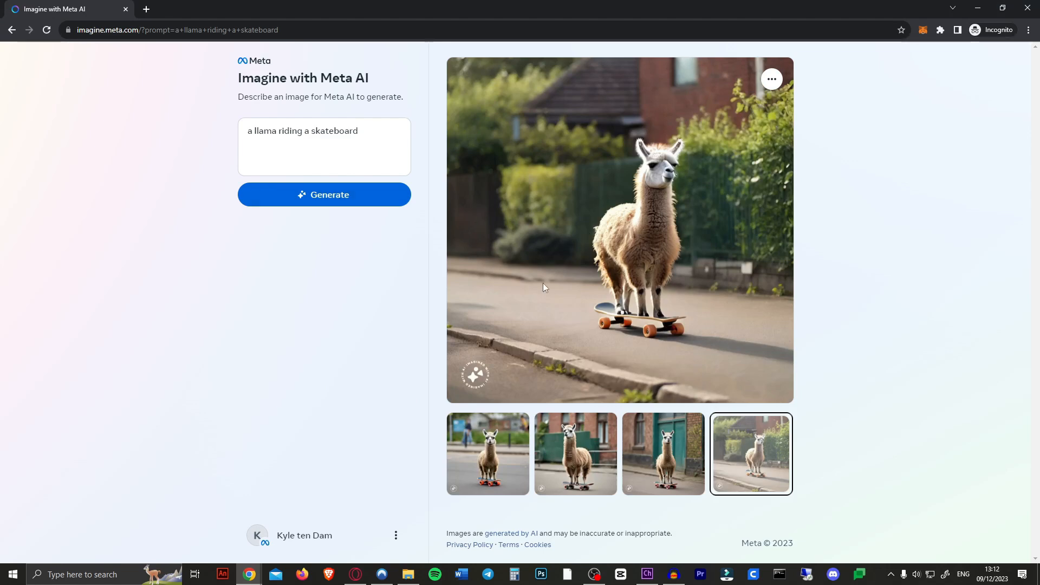
{"action": "left_click", "coordinate": [488, 454]}
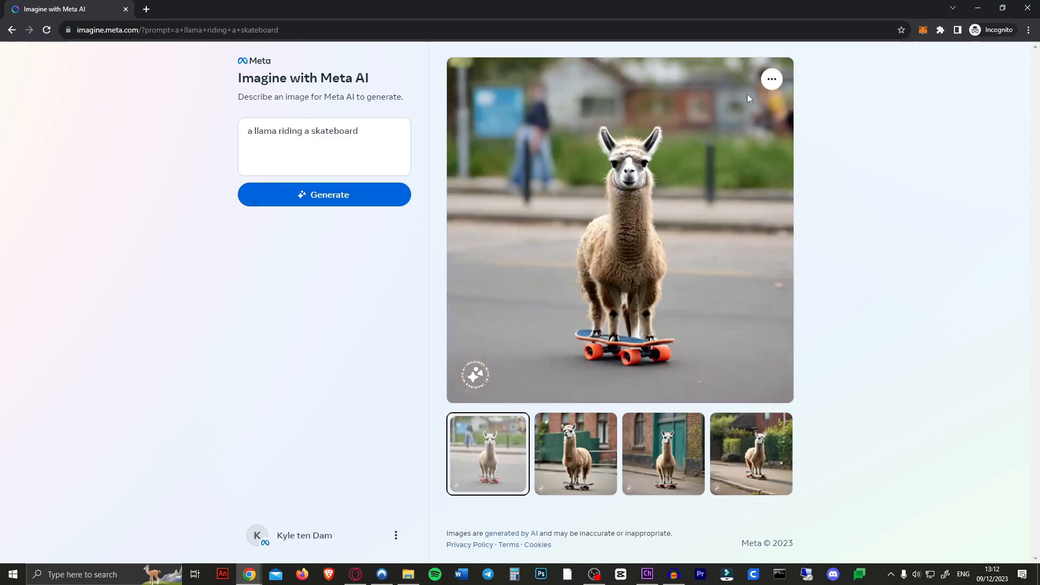
{"action": "left_click", "coordinate": [627, 8]}
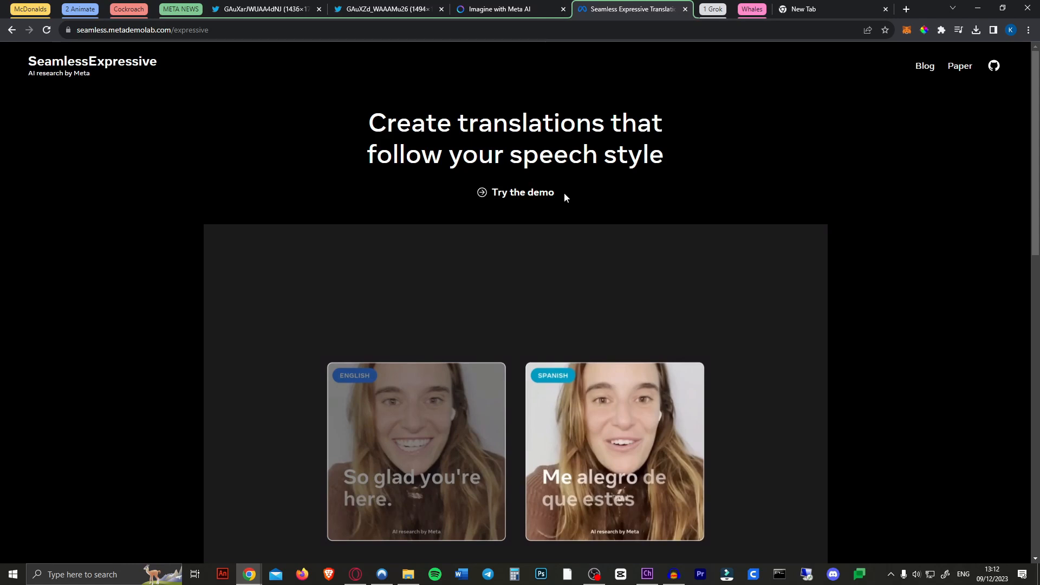
{"action": "mouse_move", "coordinate": [568, 200]}
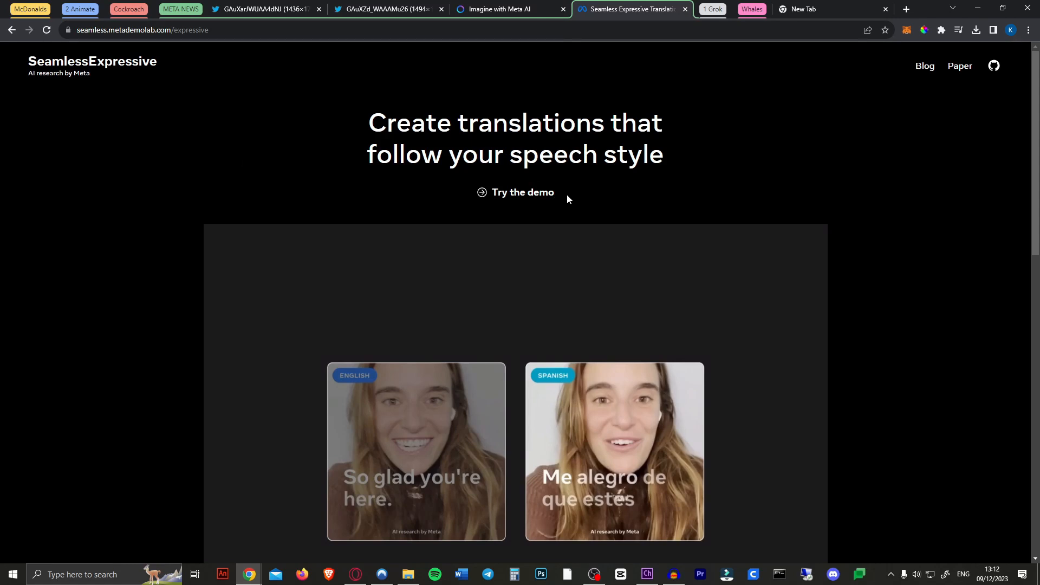
Step: Scroll to the SeamlessExpressive demo and watch it full screen to '¡Me alegra mucho verte!'
{"action": "scroll", "scroll_direction": "down", "scroll_amount": 3}
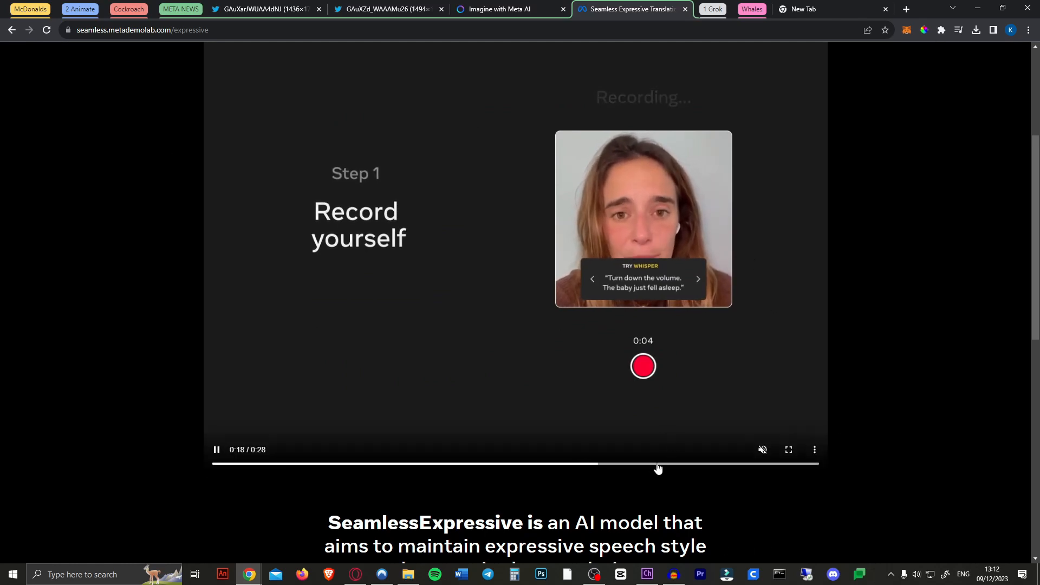
{"action": "scroll", "scroll_direction": "down", "scroll_amount": 3}
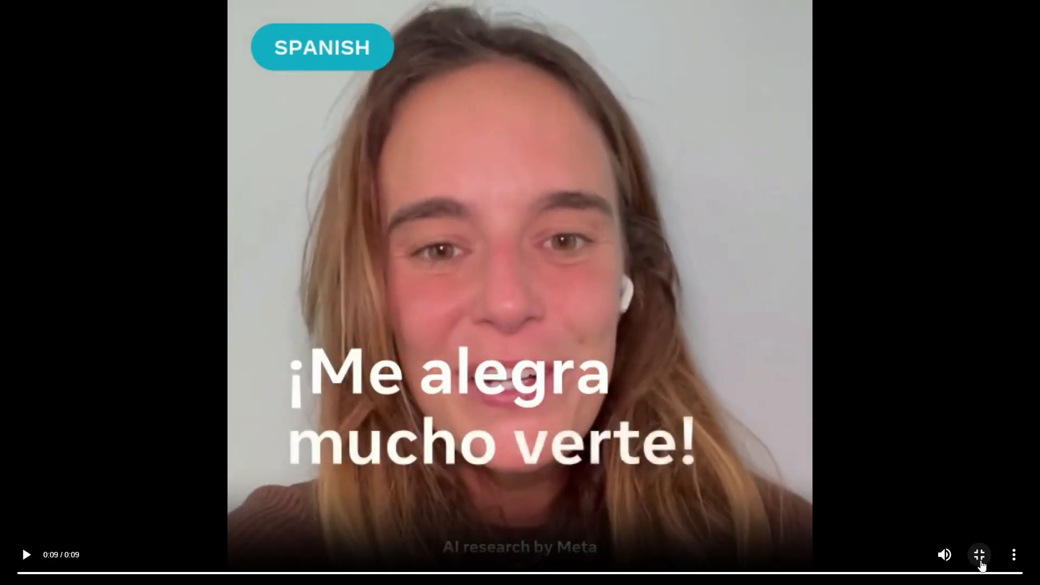
{"action": "left_click", "coordinate": [979, 555]}
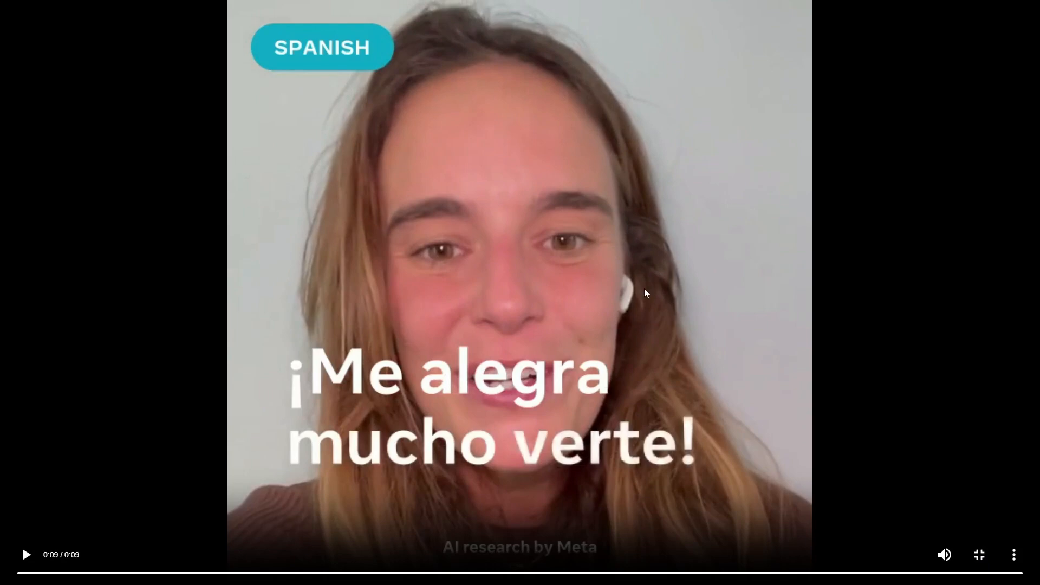
{"action": "mouse_move", "coordinate": [735, 301]}
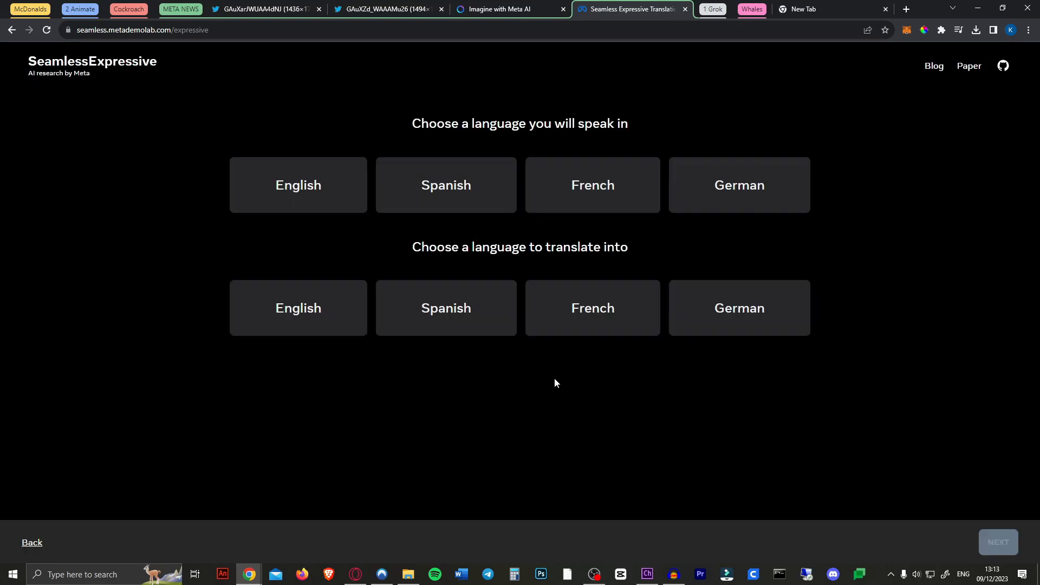
{"action": "mouse_move", "coordinate": [297, 137]}
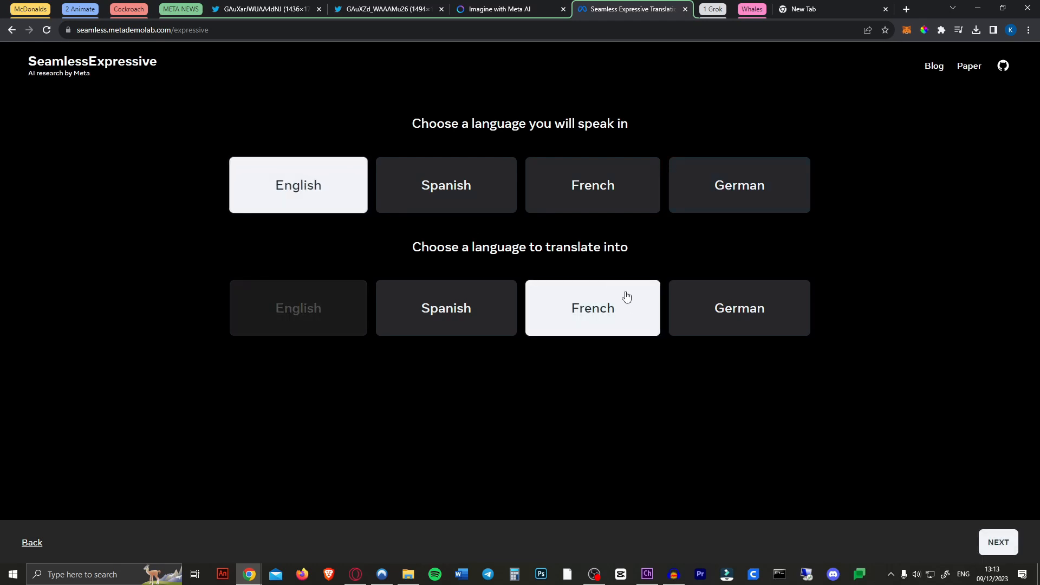
{"action": "mouse_move", "coordinate": [657, 477]}
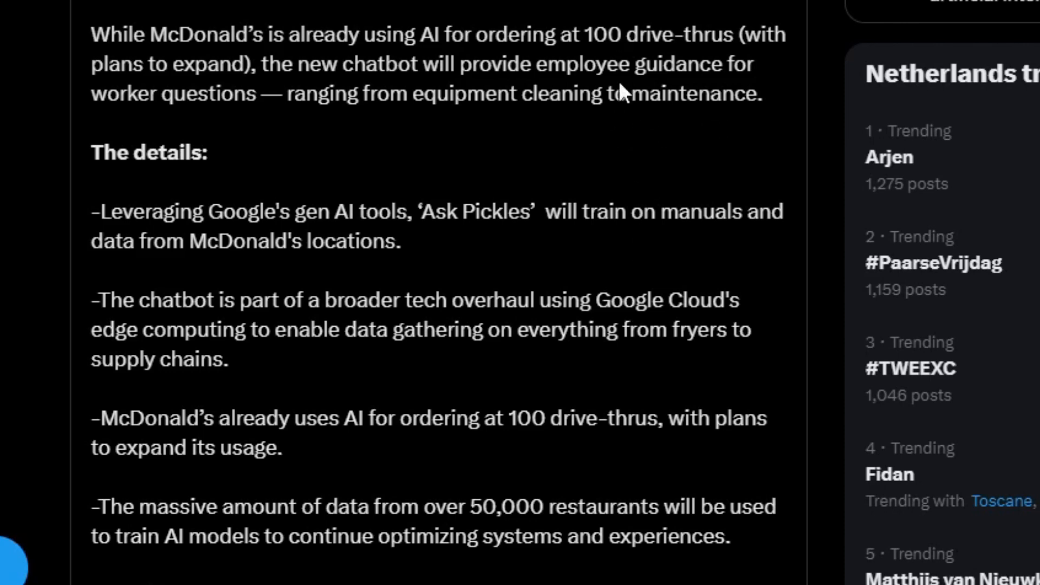
{"action": "mouse_move", "coordinate": [663, 155]}
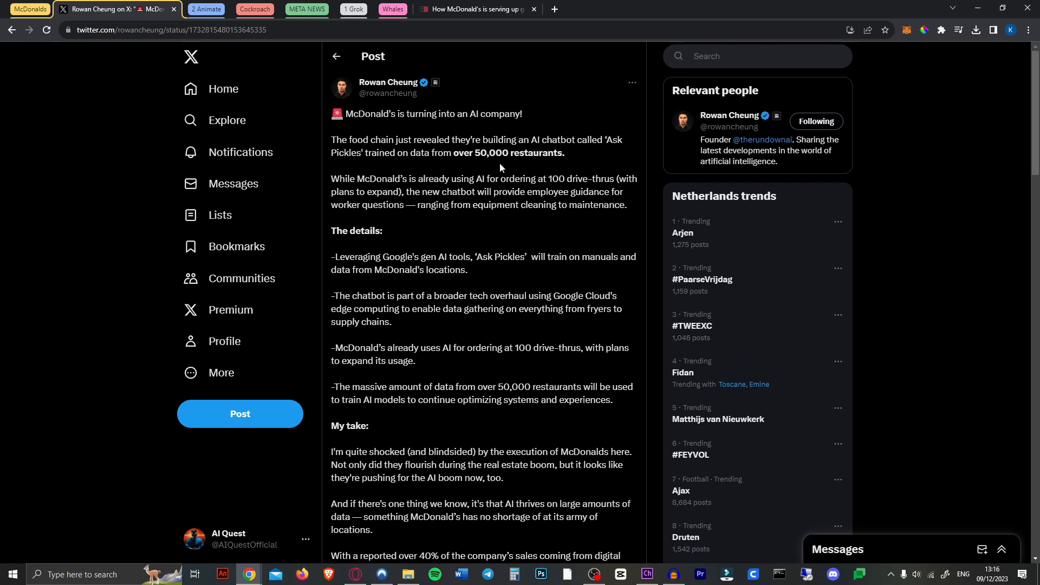
Step: Read down the McDonald's 'Ask Pickles' post and collapse the McDonalds tab group
{"action": "scroll", "scroll_direction": "down", "scroll_amount": 3}
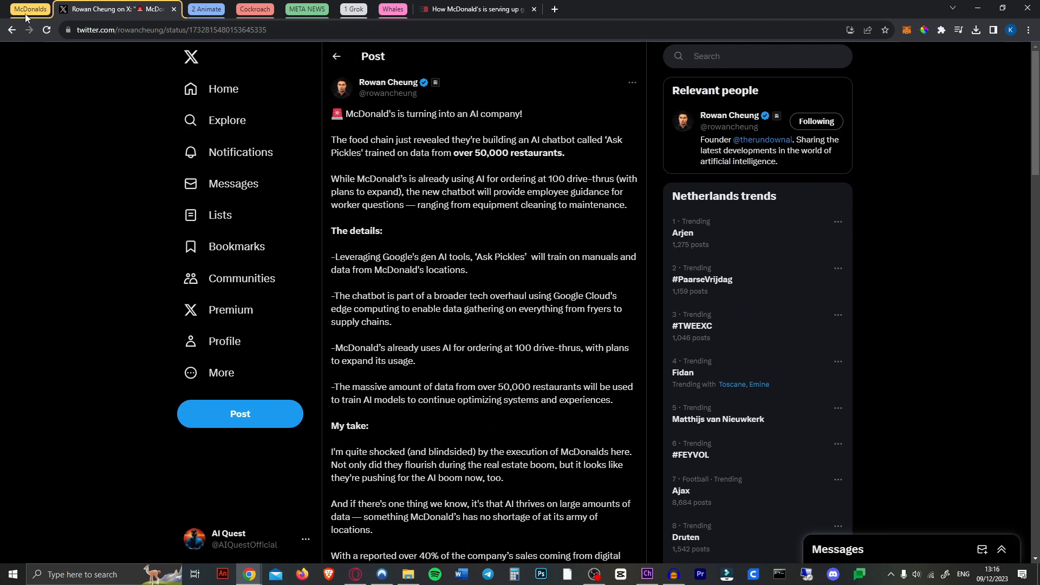
{"action": "left_click", "coordinate": [348, 9]}
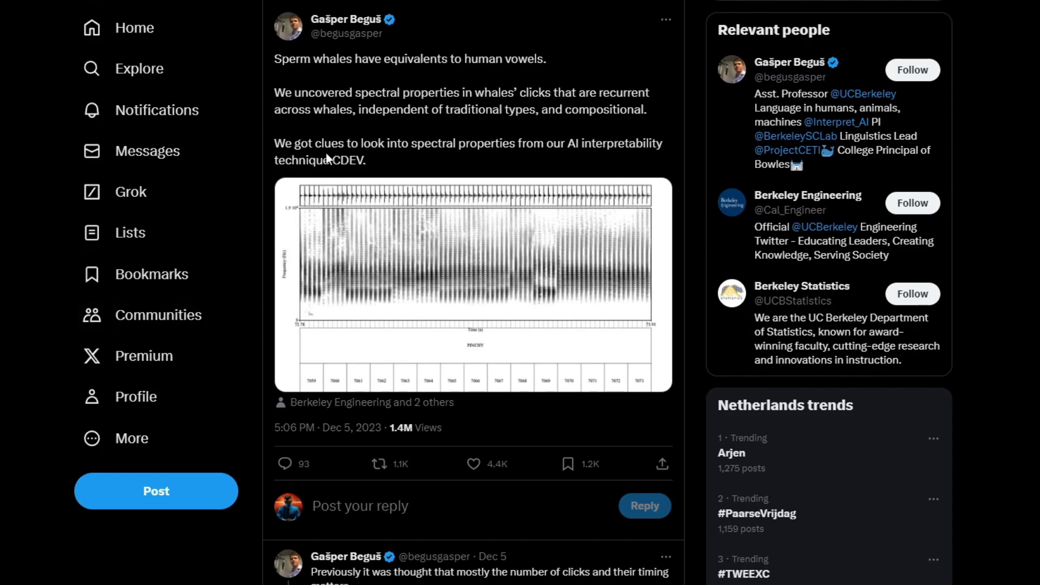
Step: Scroll the sperm whale thread past the a-vowel and i-vowel spectrograms to the whale-dialogue claim
{"action": "scroll", "scroll_direction": "down", "scroll_amount": 3}
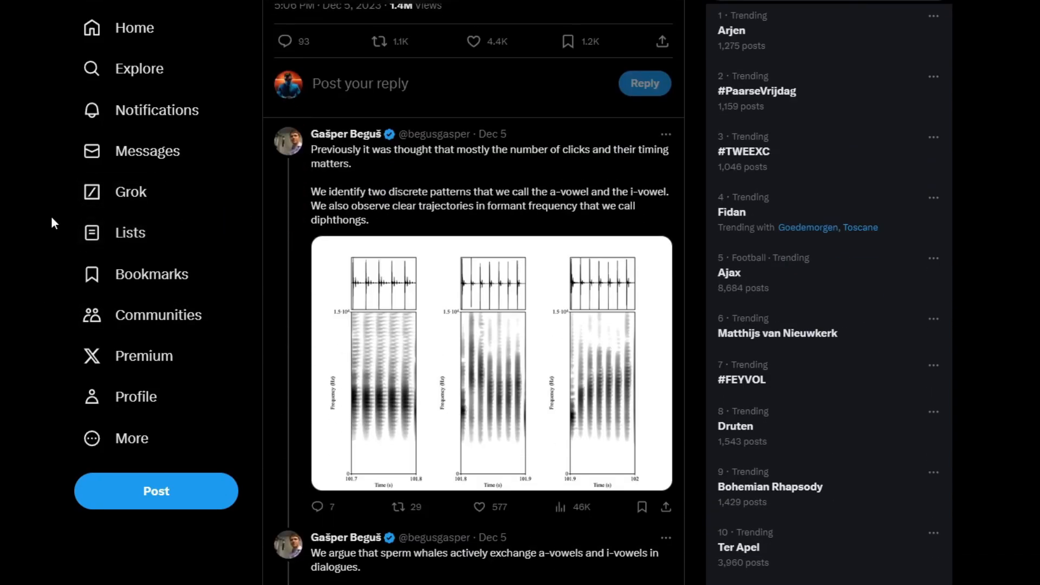
{"action": "mouse_move", "coordinate": [119, 192]}
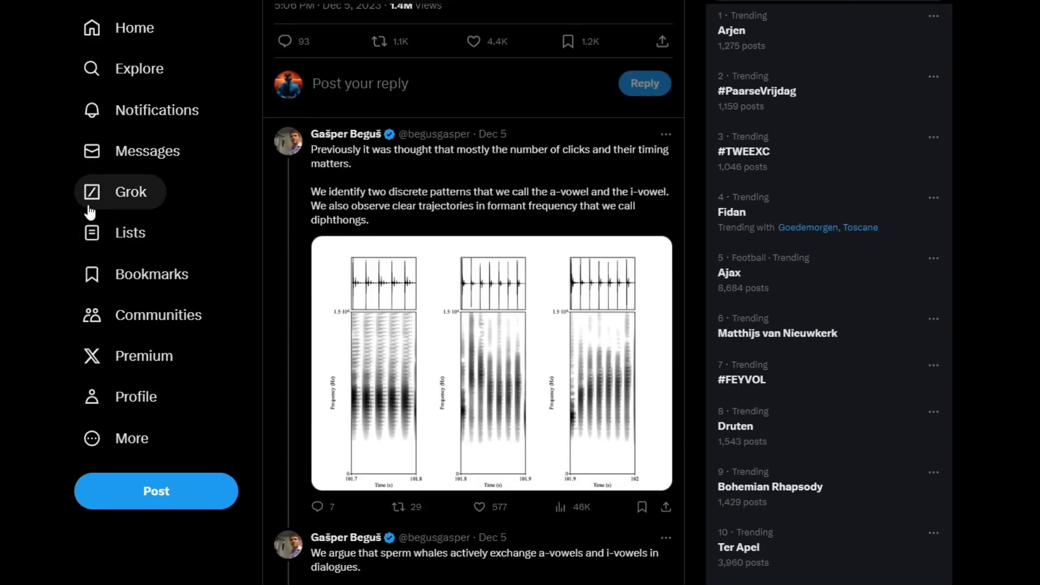
{"action": "scroll", "scroll_direction": "down", "scroll_amount": 3}
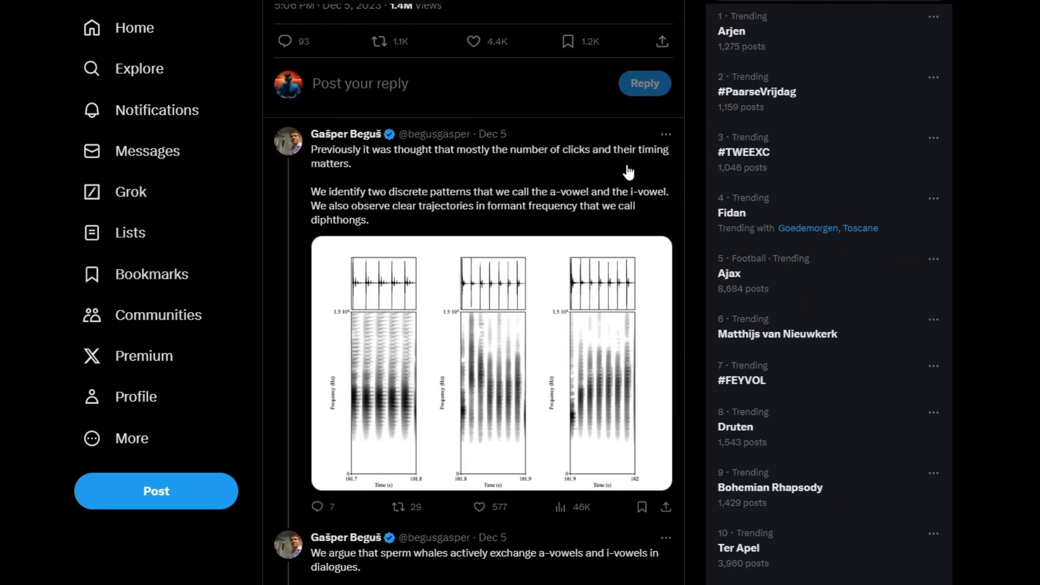
{"action": "scroll", "scroll_direction": "down", "scroll_amount": 3}
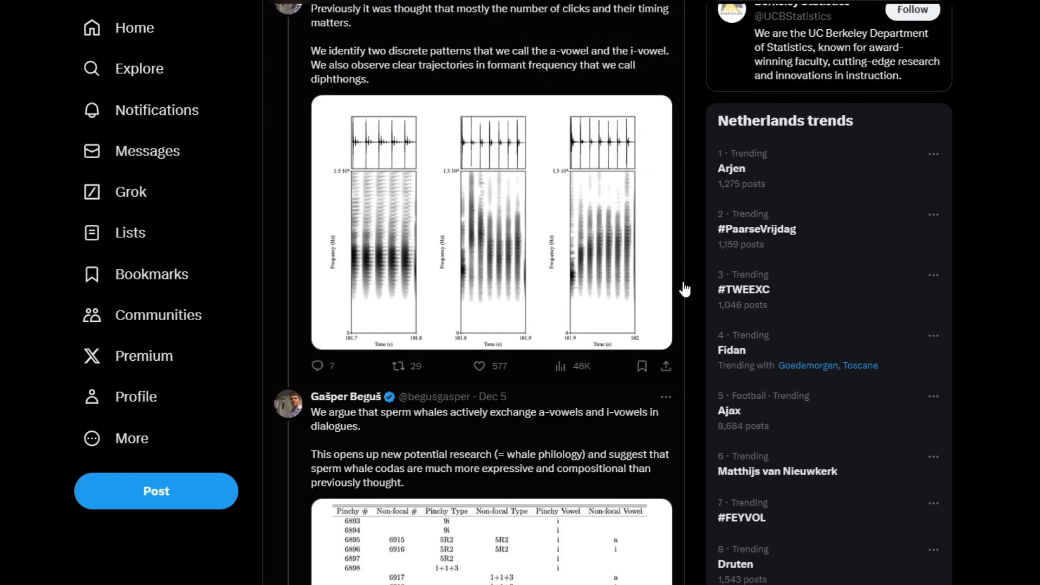